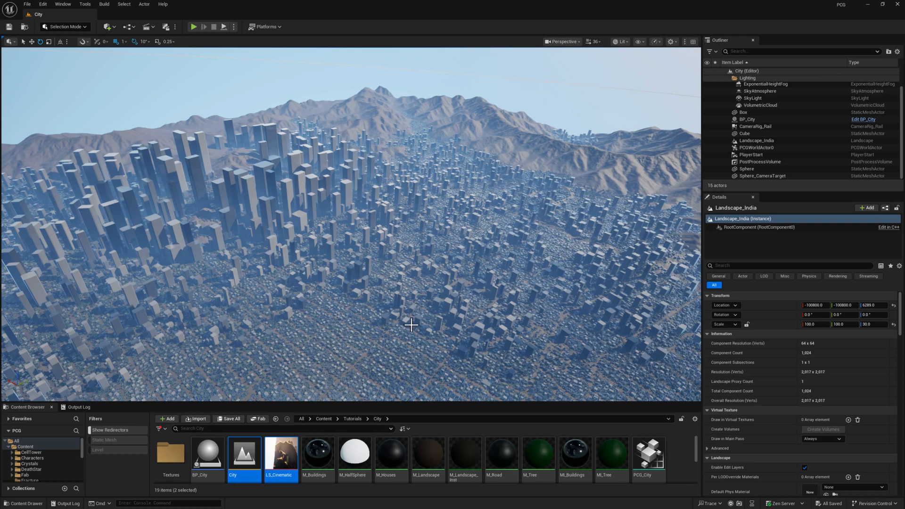
{"action": "mouse_move", "coordinate": [50, 17]}
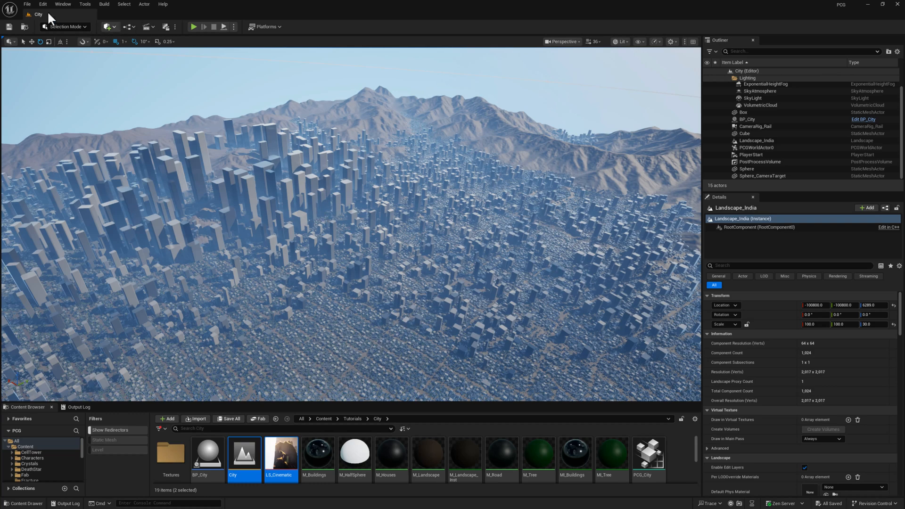
Check in the Plugins window that the PCG plugin is enabled, then close it
{"action": "left_click", "coordinate": [42, 4]}
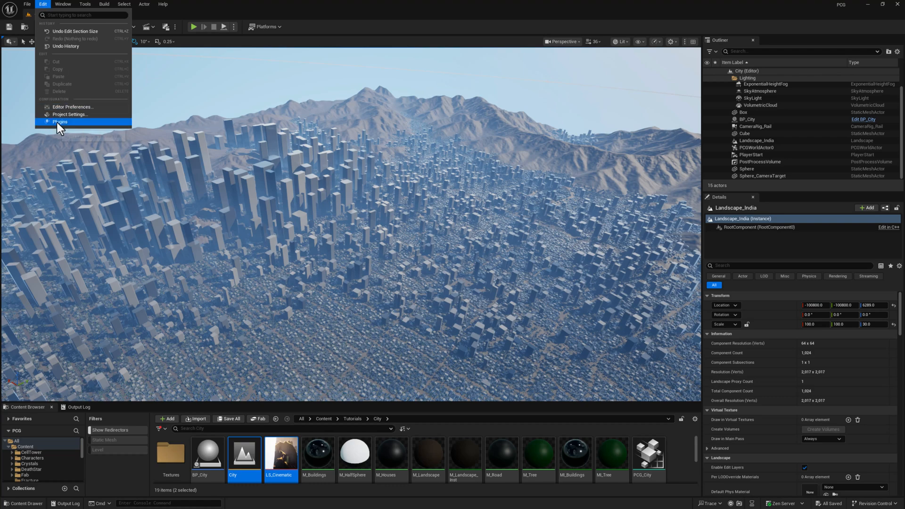
{"action": "left_click", "coordinate": [59, 122]}
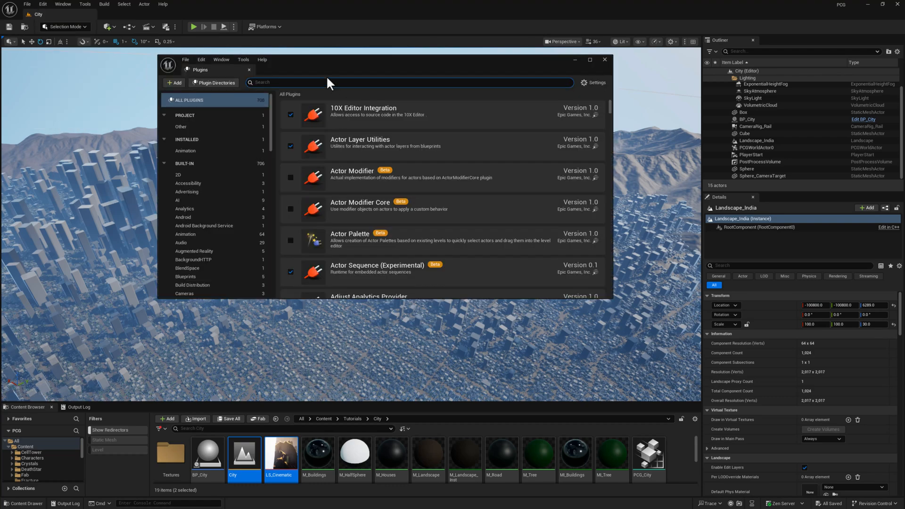
{"action": "type", "text": "pcg"}
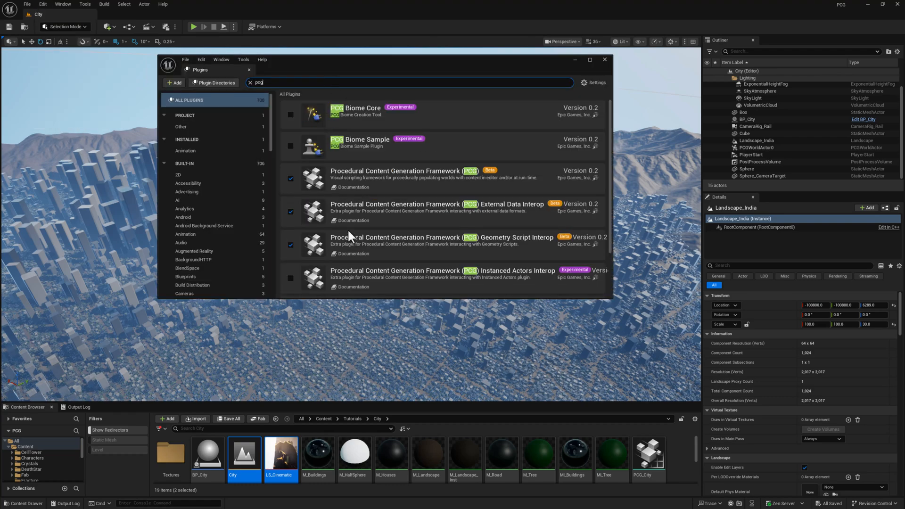
{"action": "left_click", "coordinate": [603, 59]}
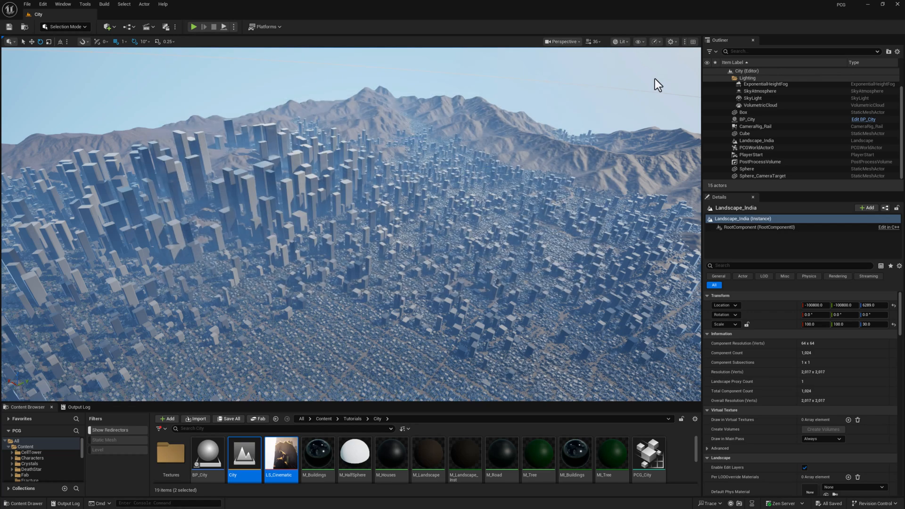
{"action": "mouse_move", "coordinate": [512, 128]}
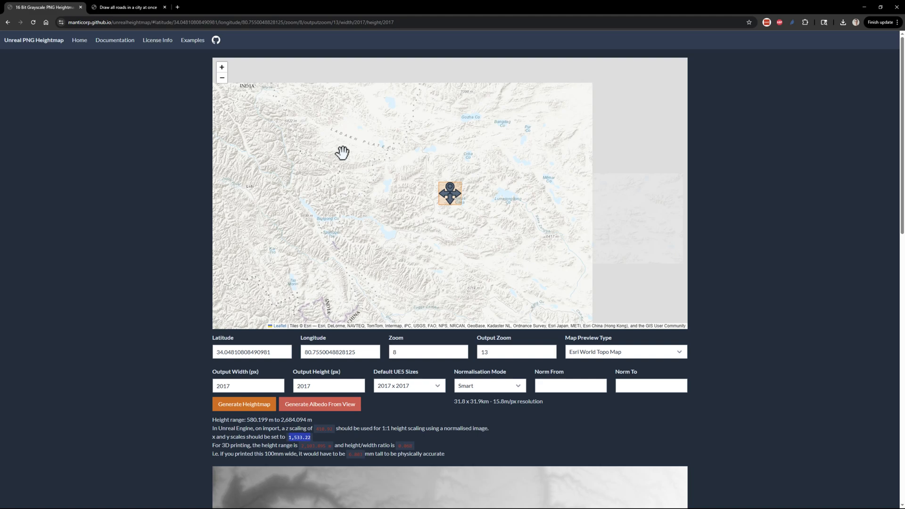
Pan the map westward from India to centre a mountainous Afghanistan area under the selection square
{"action": "left_click_drag", "start_coordinate": [342, 153], "coordinate": [484, 221]}
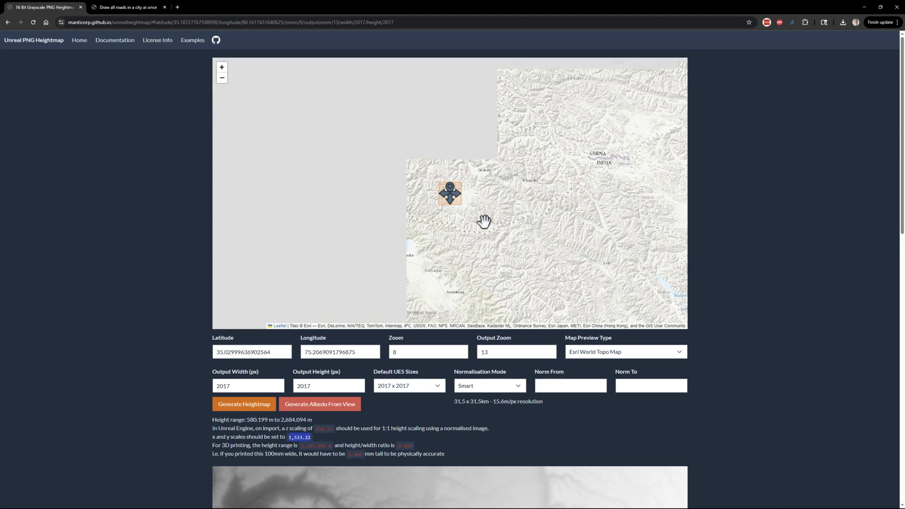
{"action": "left_click_drag", "start_coordinate": [484, 220], "coordinate": [414, 231]}
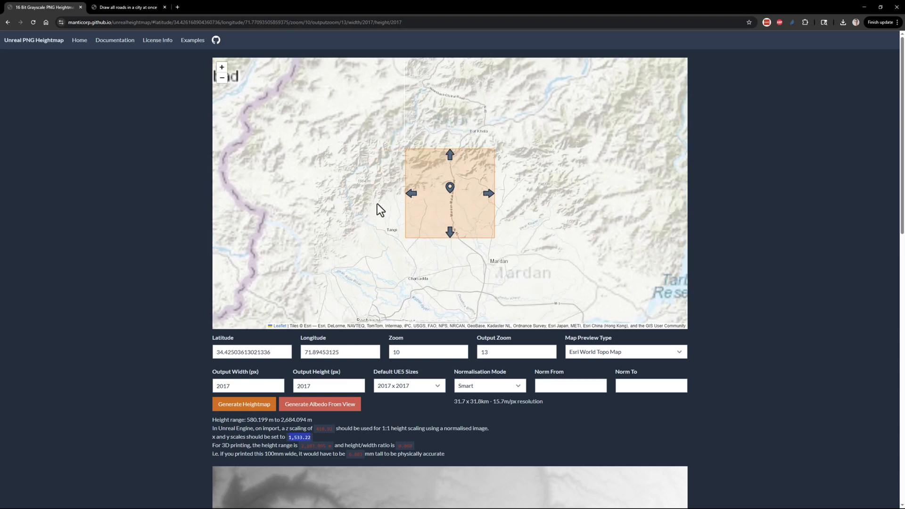
{"action": "left_click_drag", "start_coordinate": [379, 210], "coordinate": [556, 171]}
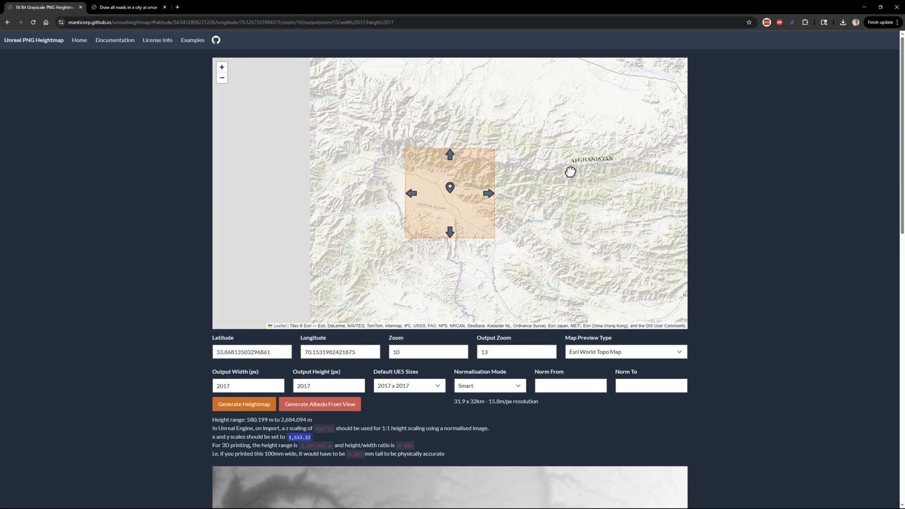
{"action": "left_click_drag", "start_coordinate": [571, 172], "coordinate": [472, 173]}
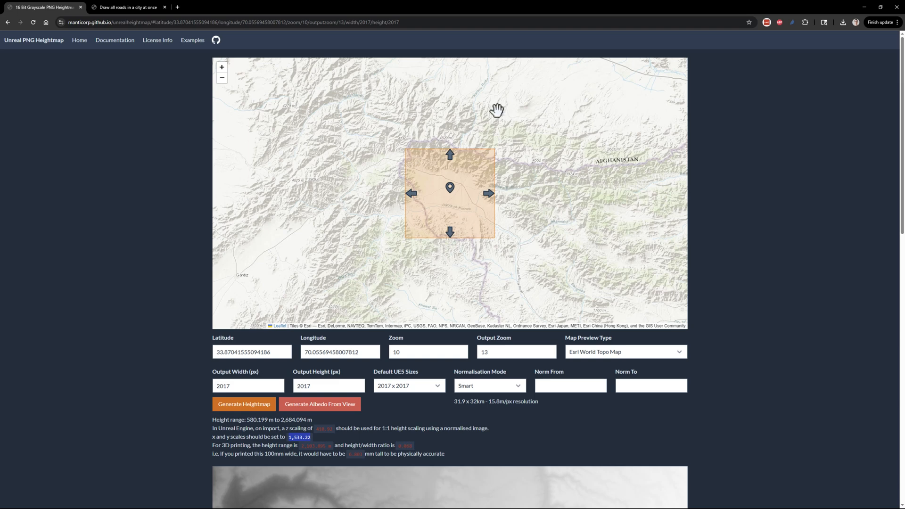
{"action": "mouse_move", "coordinate": [466, 218]}
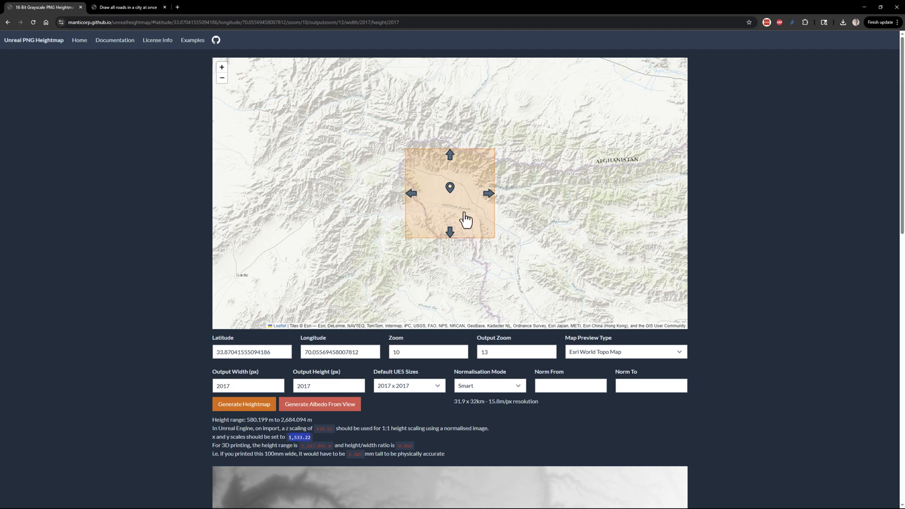
Choose the 2017 x 2017 default UE5 size and scroll to the grayscale heightmap preview
{"action": "left_click", "coordinate": [248, 386]}
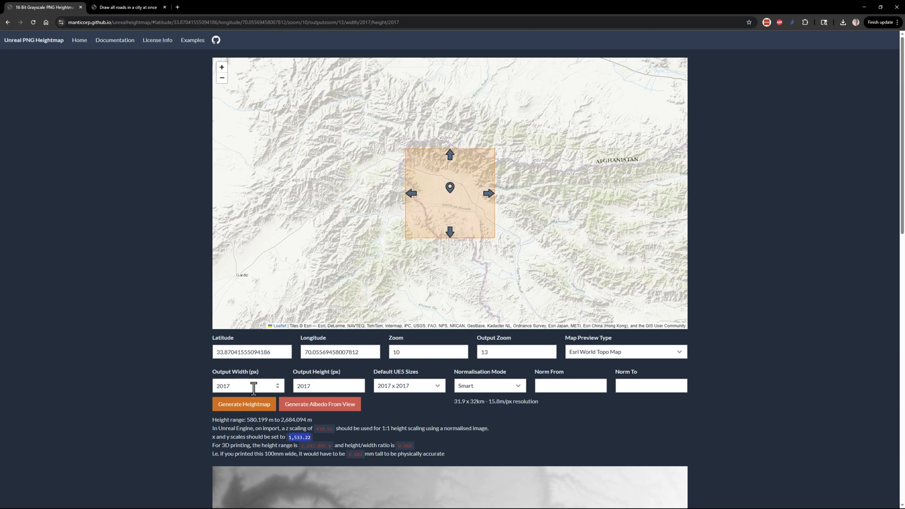
{"action": "mouse_move", "coordinate": [388, 392]}
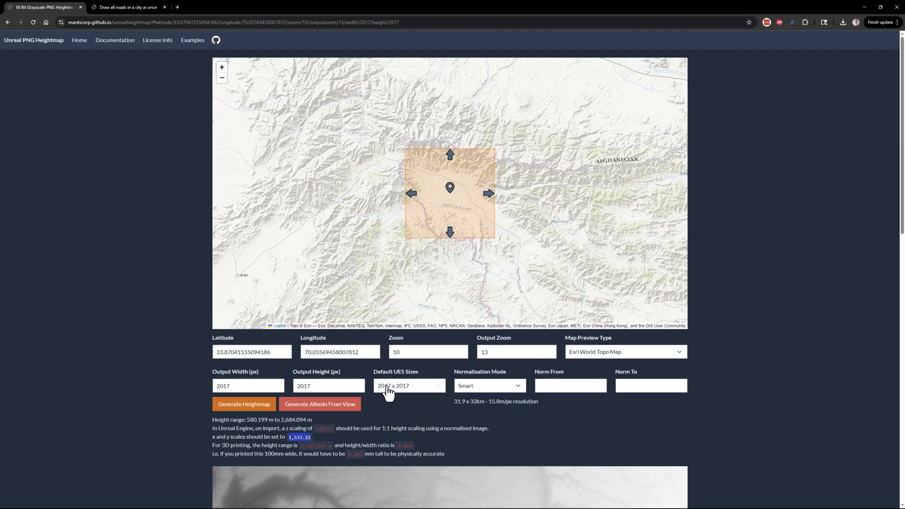
{"action": "mouse_move", "coordinate": [386, 394]}
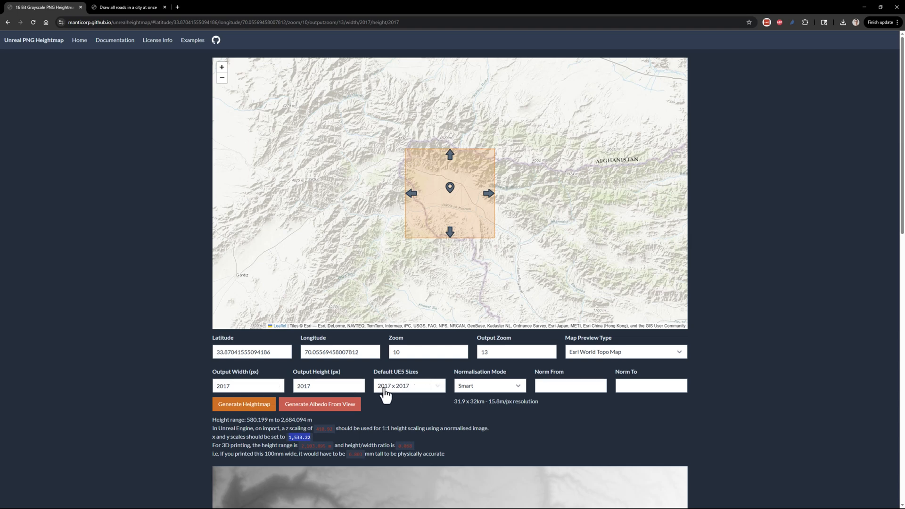
{"action": "left_click", "coordinate": [408, 386]}
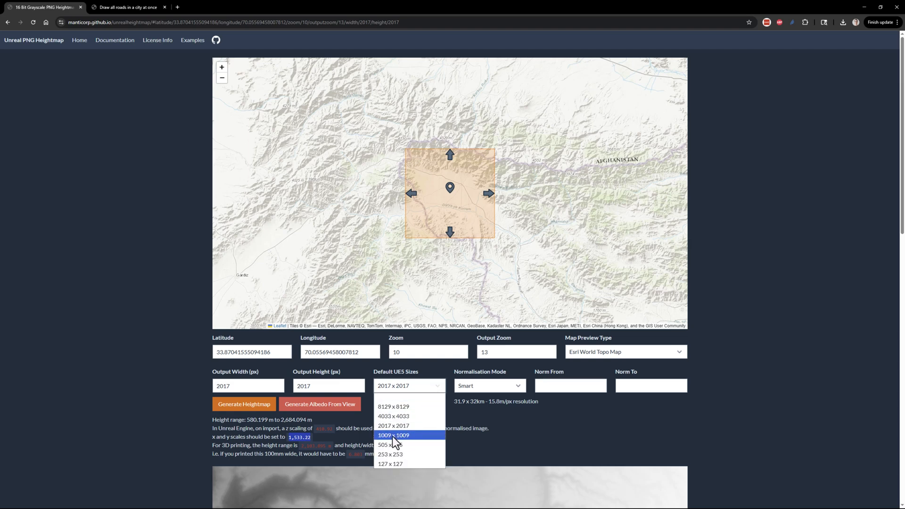
{"action": "mouse_move", "coordinate": [404, 440]}
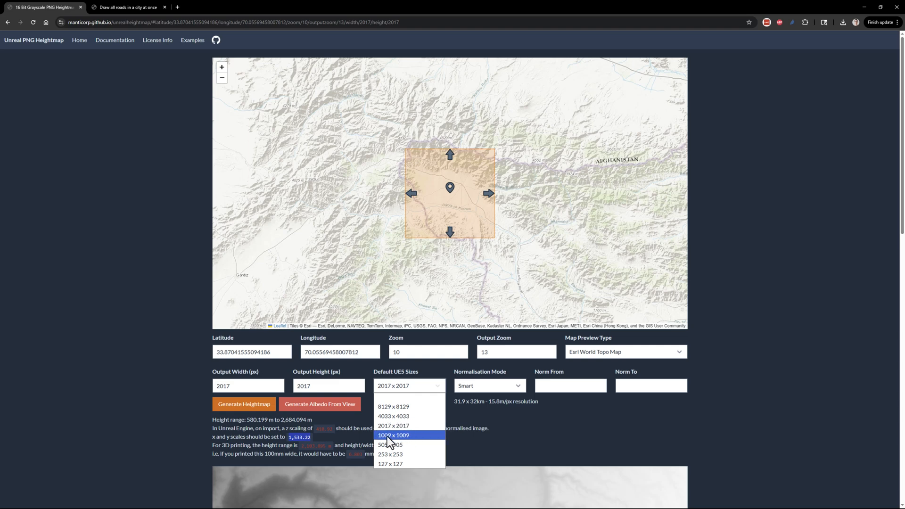
{"action": "mouse_move", "coordinate": [407, 427]}
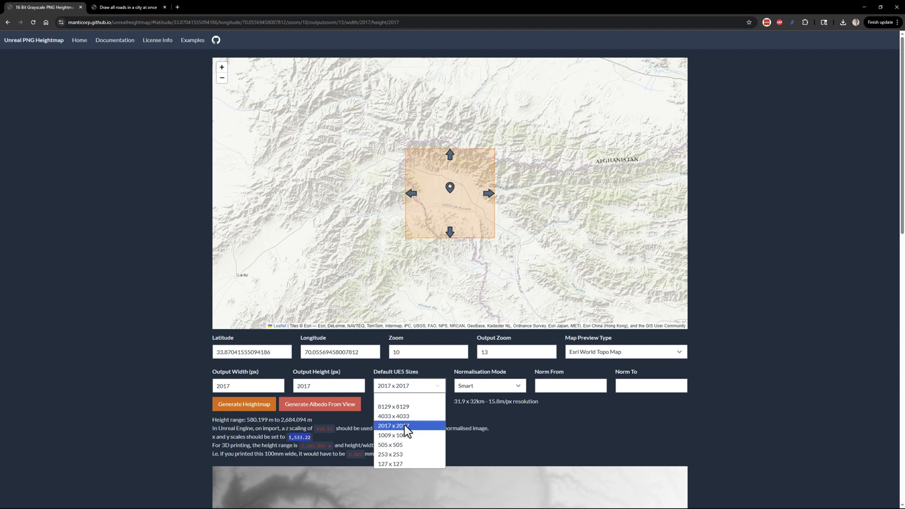
{"action": "left_click", "coordinate": [394, 426]}
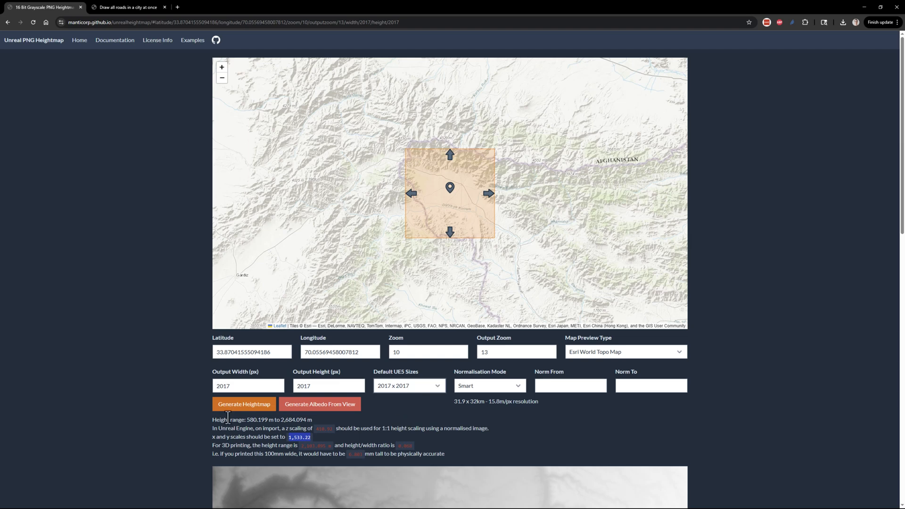
{"action": "mouse_move", "coordinate": [174, 388]}
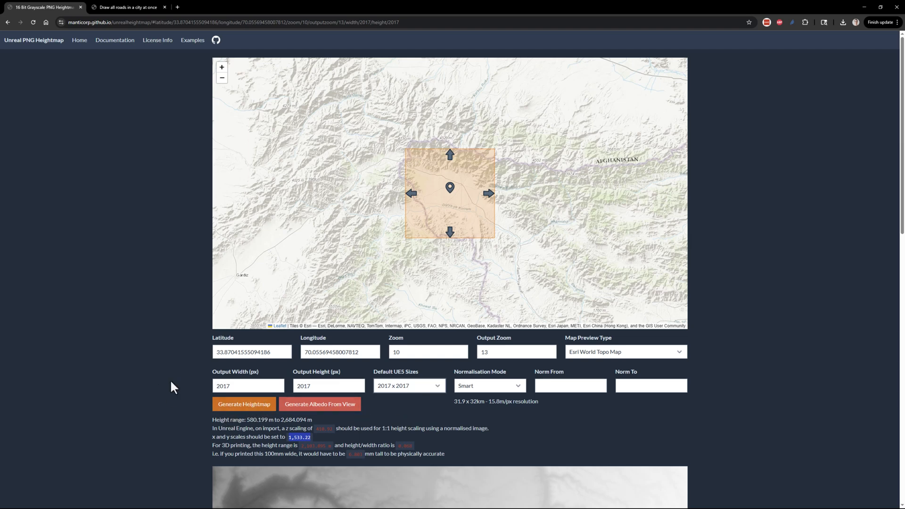
{"action": "scroll", "scroll_direction": "down", "scroll_amount": 3}
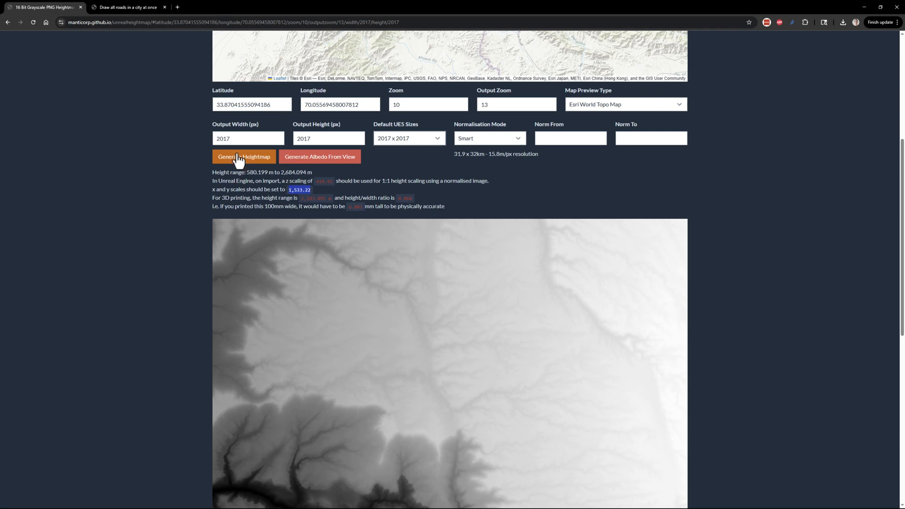
{"action": "mouse_move", "coordinate": [266, 189]}
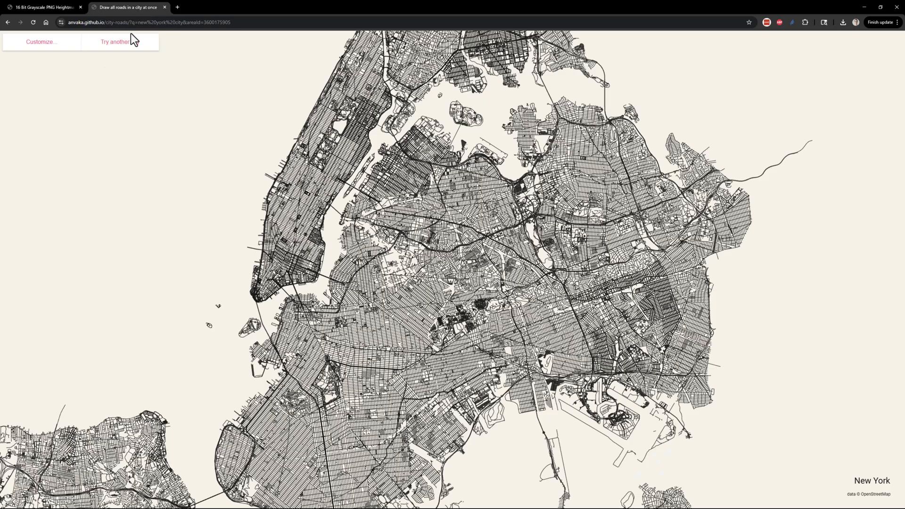
{"action": "mouse_move", "coordinate": [69, 33]}
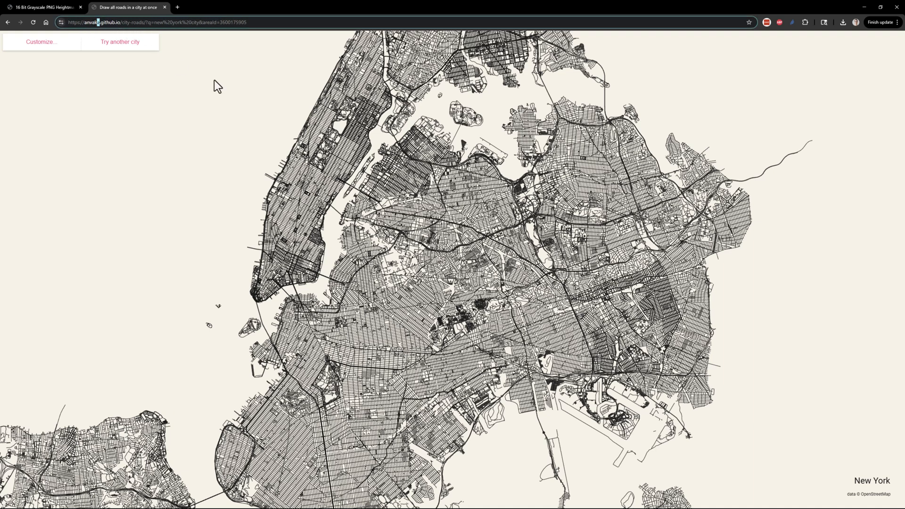
Search for 'new york city' and load New York, United States
{"action": "left_click", "coordinate": [120, 41]}
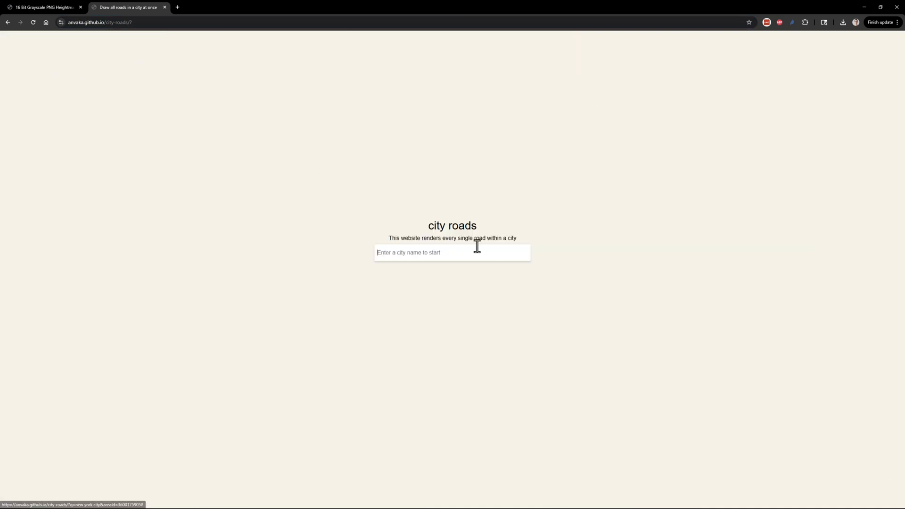
{"action": "type", "text": "r"}
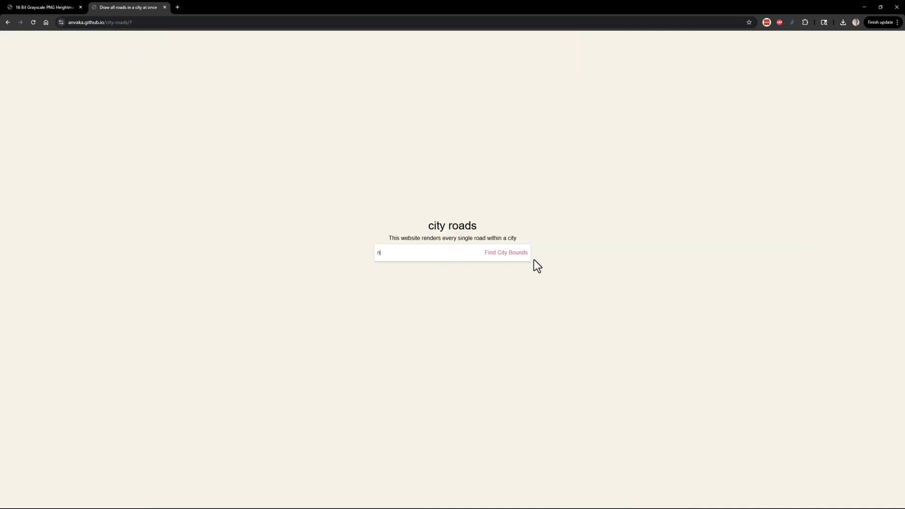
{"action": "type", "text": "new york city"}
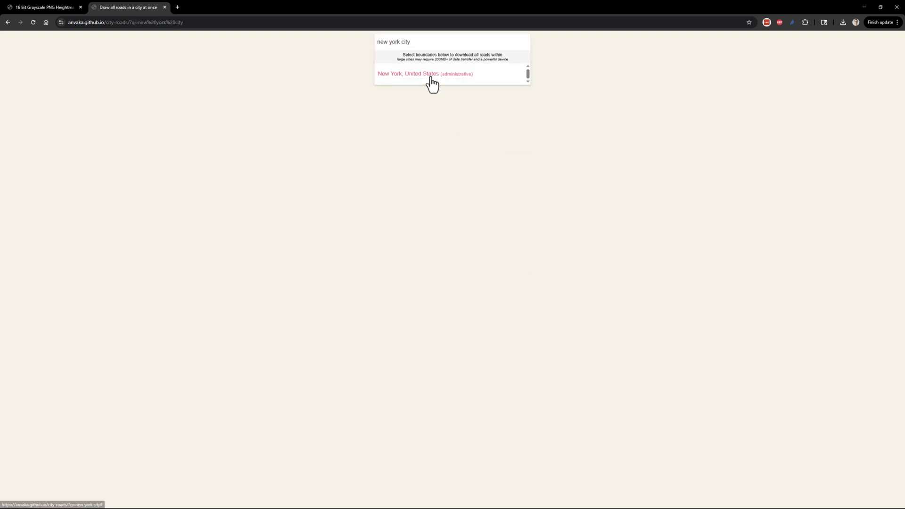
{"action": "left_click", "coordinate": [409, 73]}
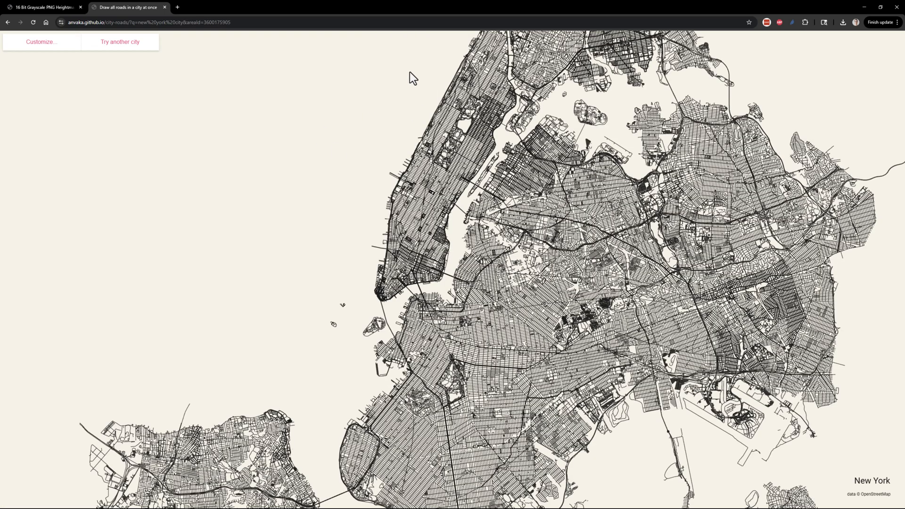
{"action": "mouse_move", "coordinate": [638, 263]}
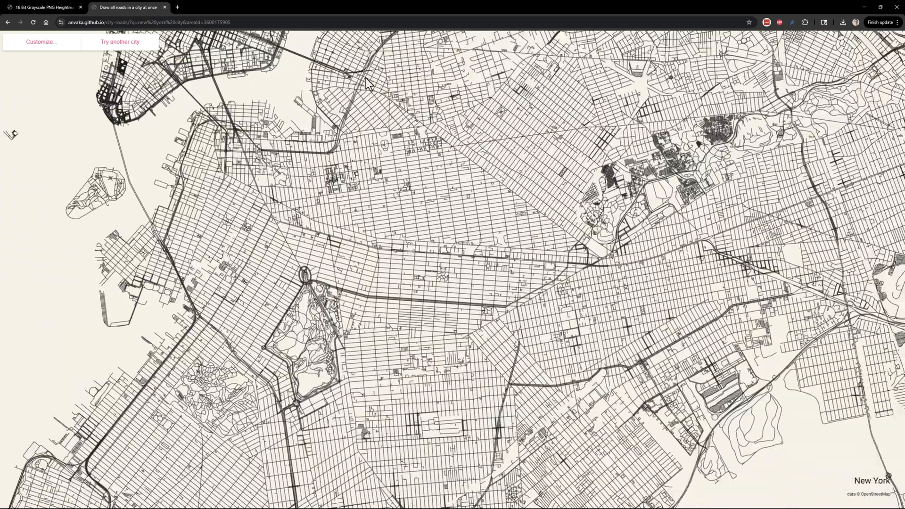
Customize the map to draw white road lines on a dark background
{"action": "left_click", "coordinate": [41, 41]}
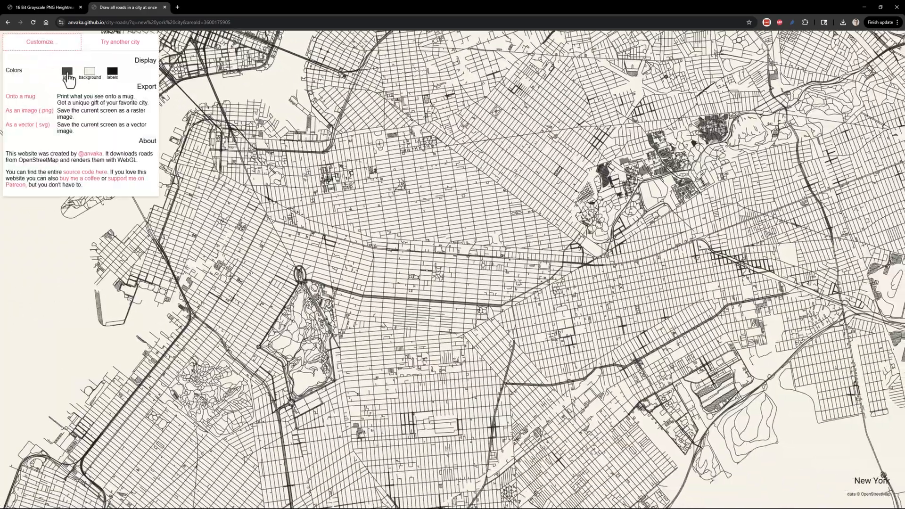
{"action": "left_click", "coordinate": [90, 71]}
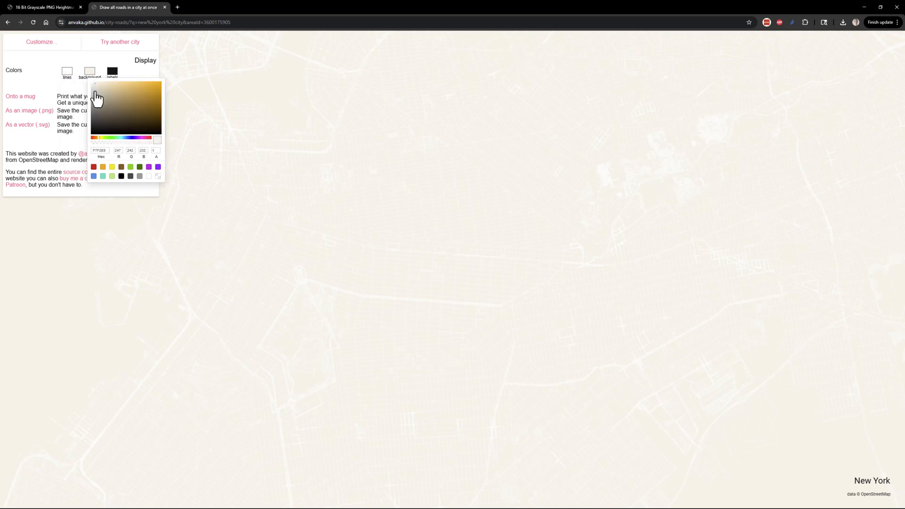
{"action": "left_click", "coordinate": [89, 71]}
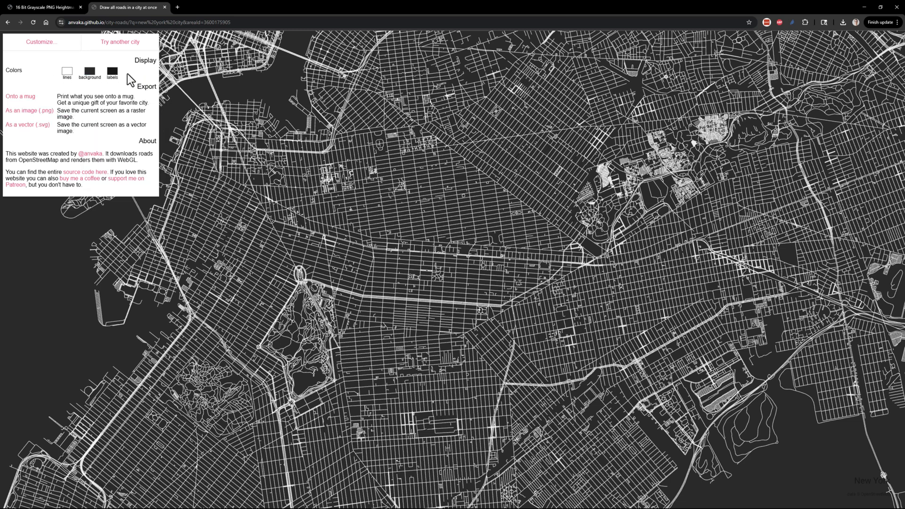
{"action": "mouse_move", "coordinate": [26, 137]}
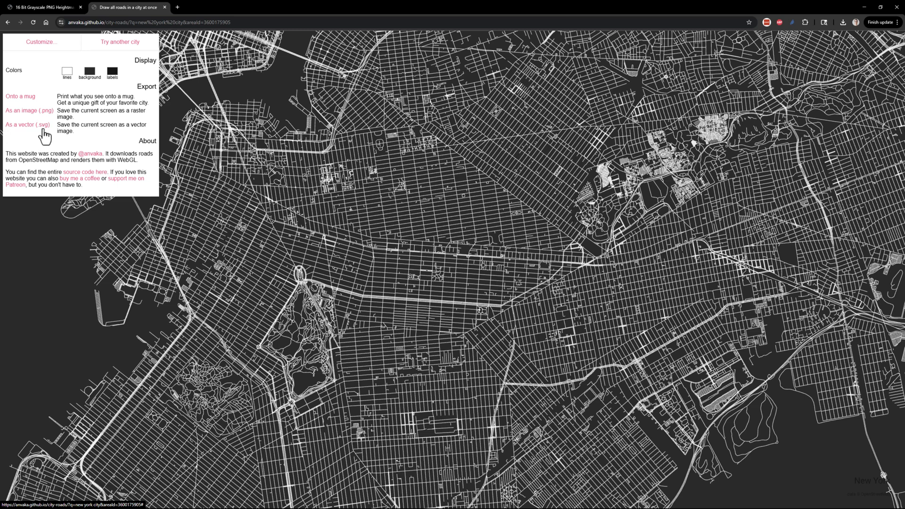
Export the New York road map as a vector (.svg) file
{"action": "left_click", "coordinate": [27, 125]}
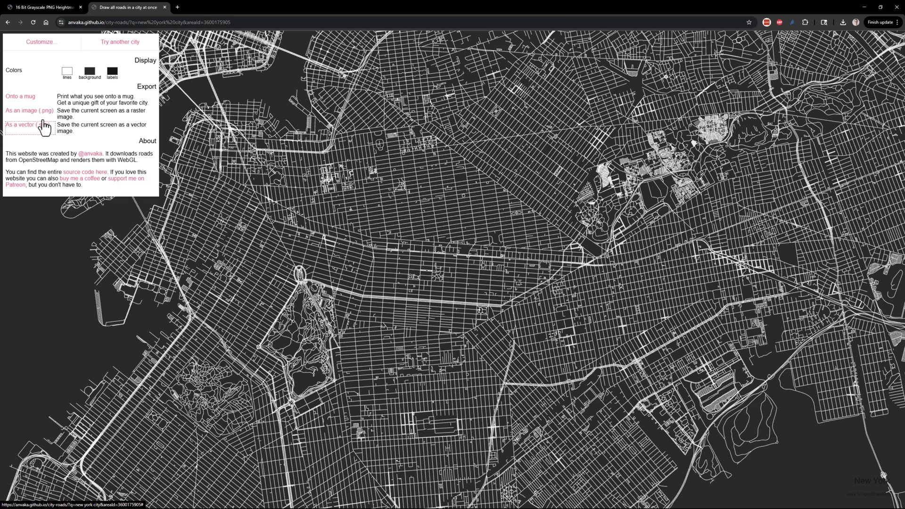
{"action": "left_click", "coordinate": [26, 125]}
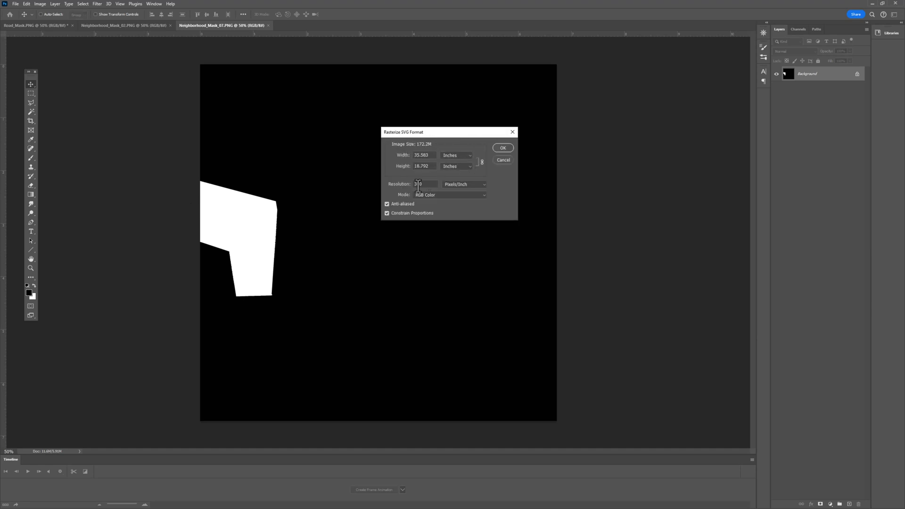
Rasterize the opened SVG at 300 pixels per inch
{"action": "triple_click", "coordinate": [424, 184]}
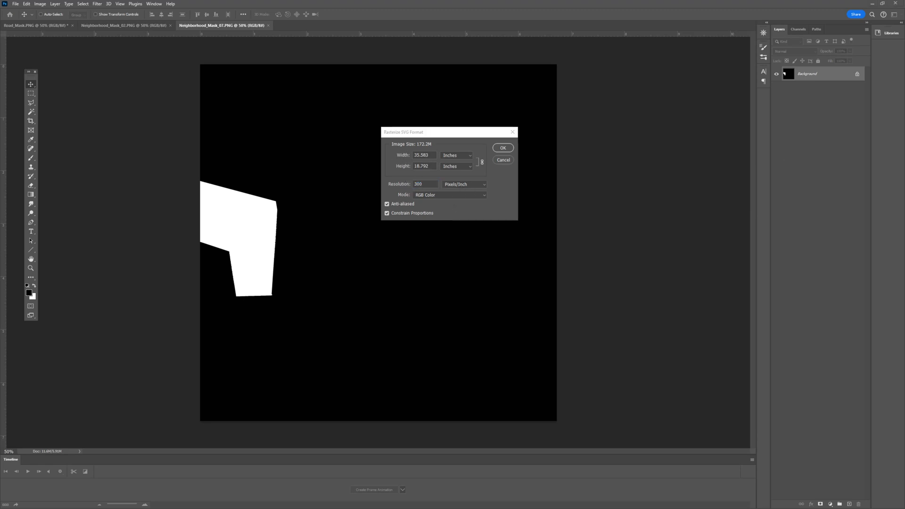
{"action": "left_click", "coordinate": [501, 148]}
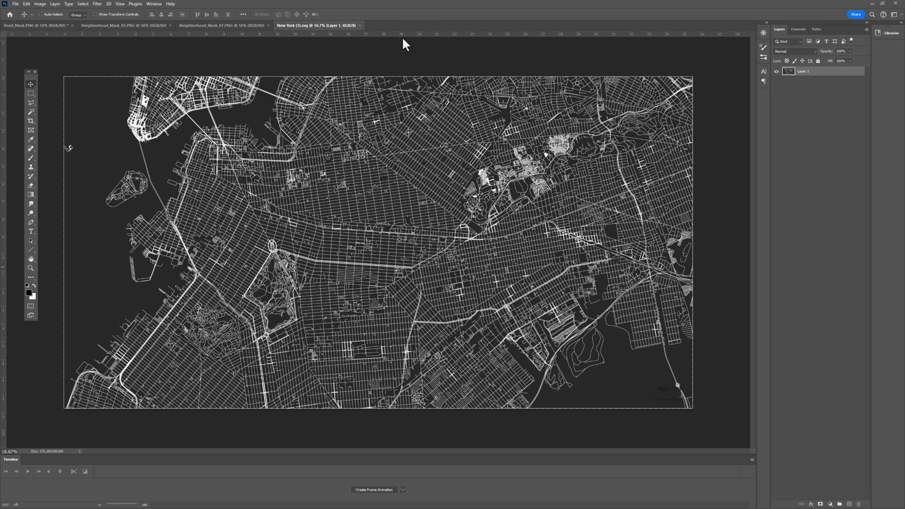
{"action": "mouse_move", "coordinate": [337, 40]}
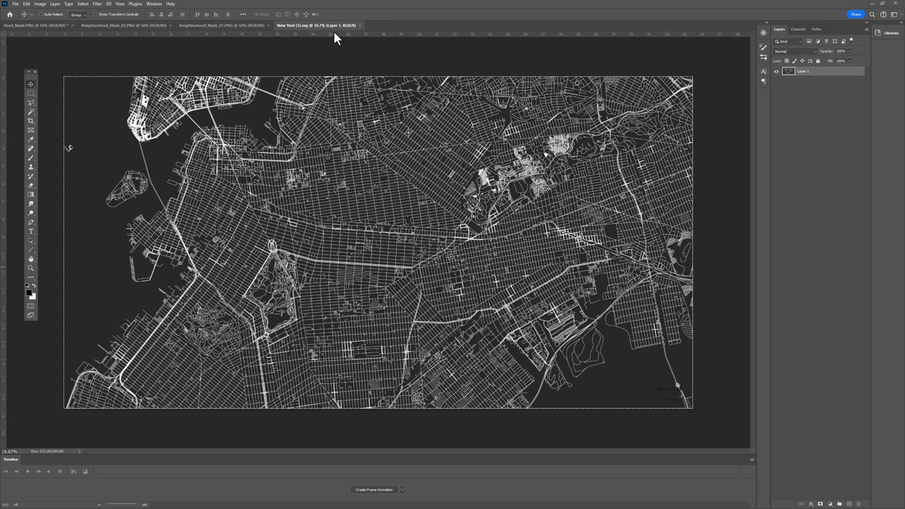
{"action": "mouse_move", "coordinate": [357, 220]}
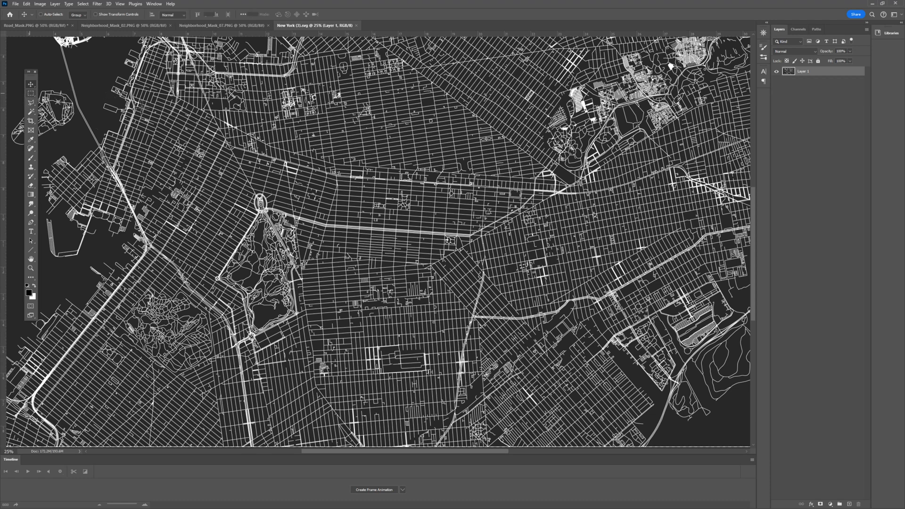
Mark out a rectangular region of the road map with the Rectangular Marquee tool
{"action": "left_click", "coordinate": [30, 92]}
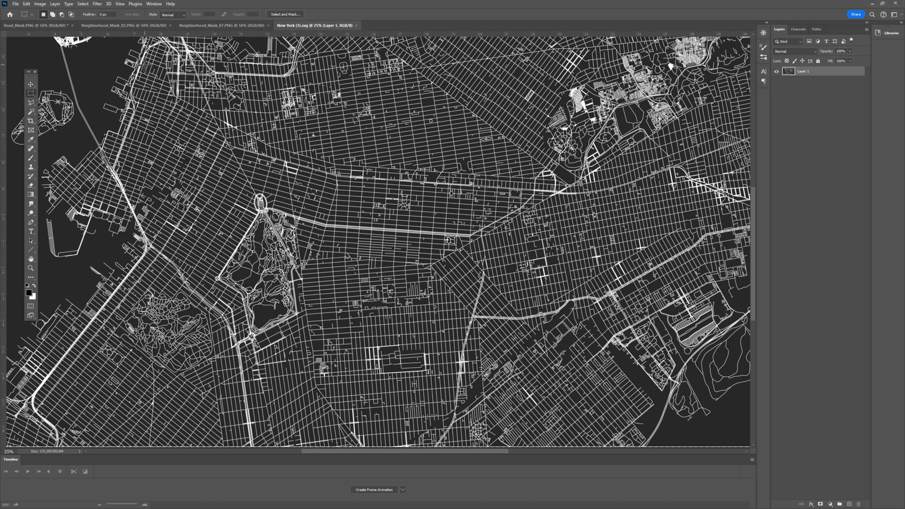
{"action": "left_click_drag", "start_coordinate": [138, 61], "coordinate": [202, 122]}
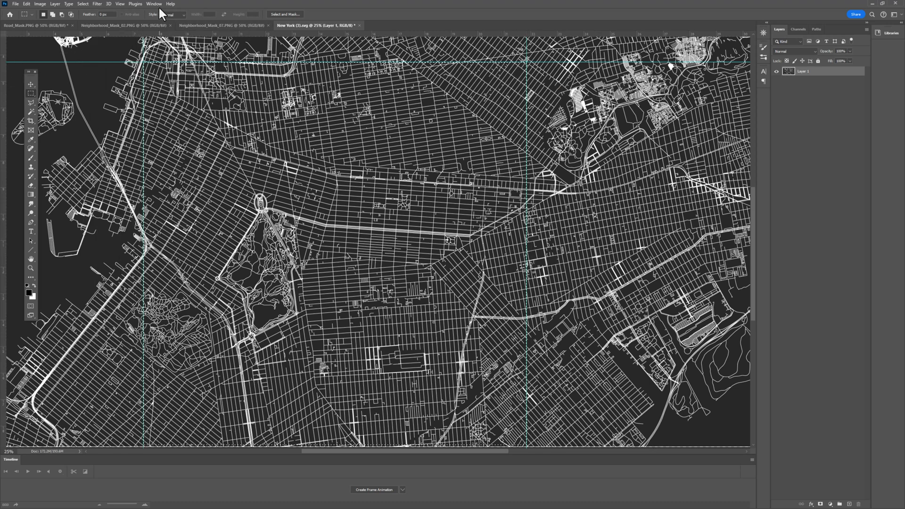
Bring up the View menu's Show options for the guide-framed map
{"action": "left_click", "coordinate": [121, 4]}
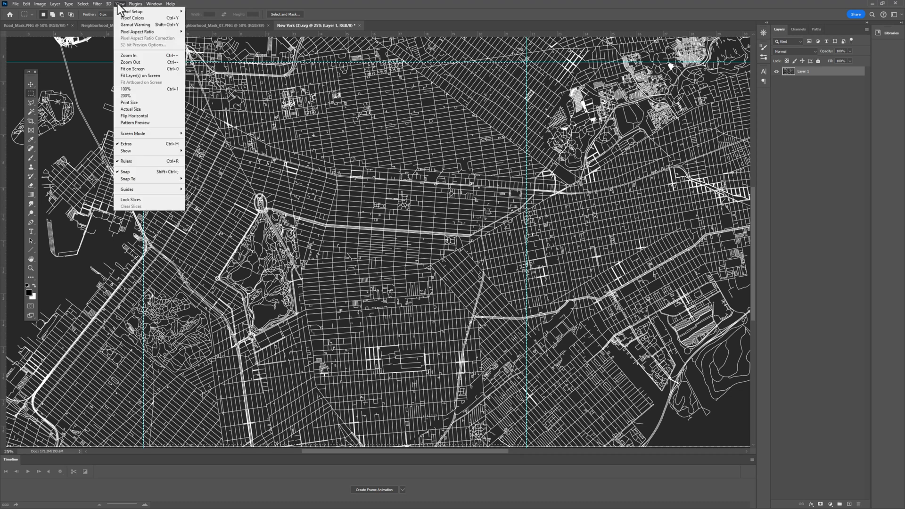
{"action": "mouse_move", "coordinate": [133, 151]}
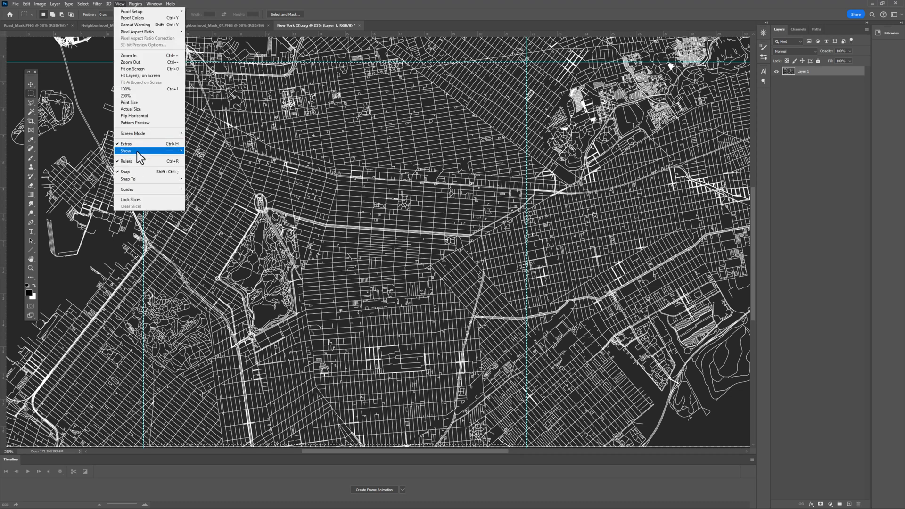
{"action": "mouse_move", "coordinate": [493, 38]}
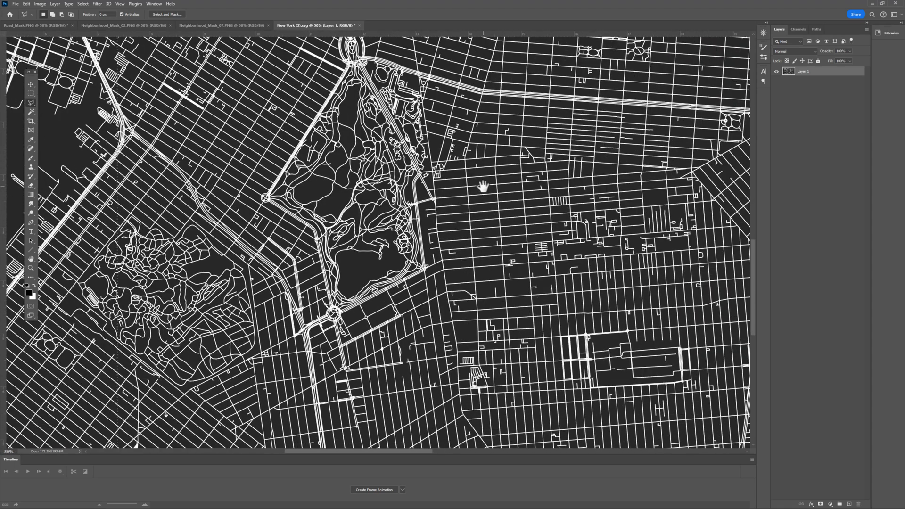
{"action": "mouse_move", "coordinate": [125, 237]}
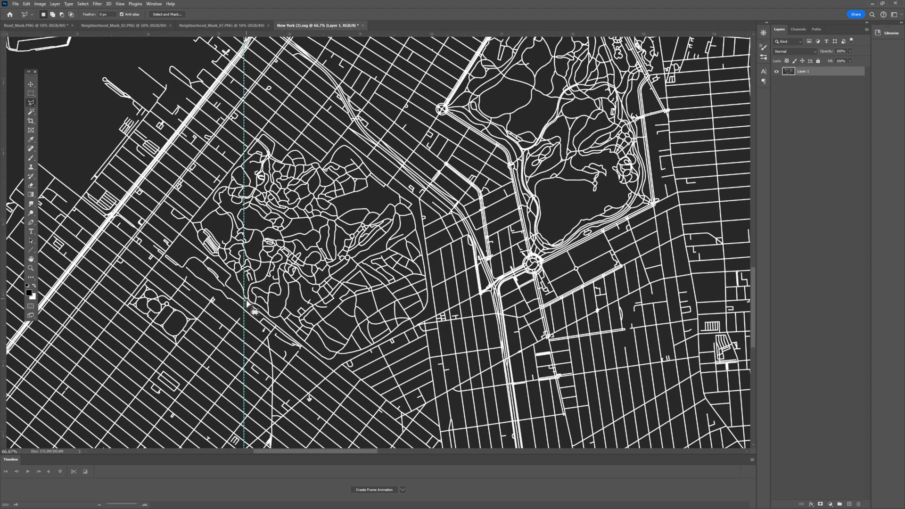
{"action": "mouse_move", "coordinate": [251, 315]}
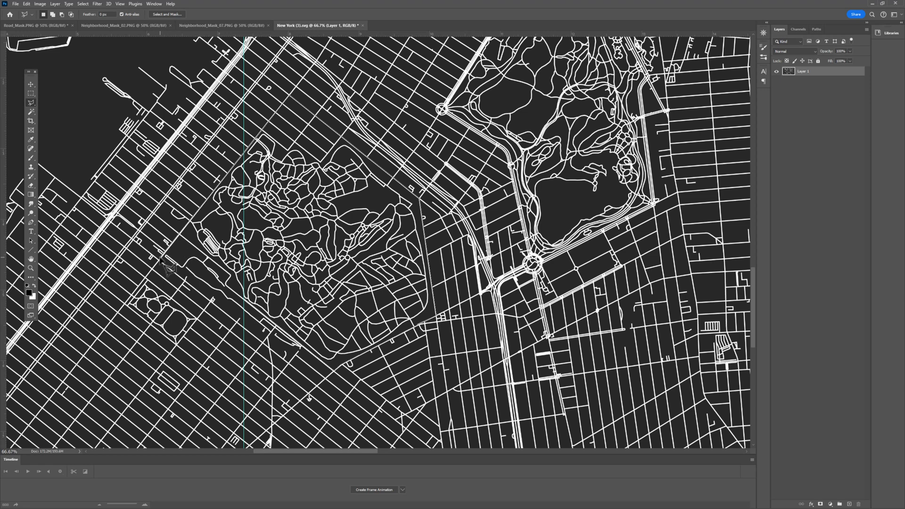
{"action": "mouse_move", "coordinate": [321, 398]}
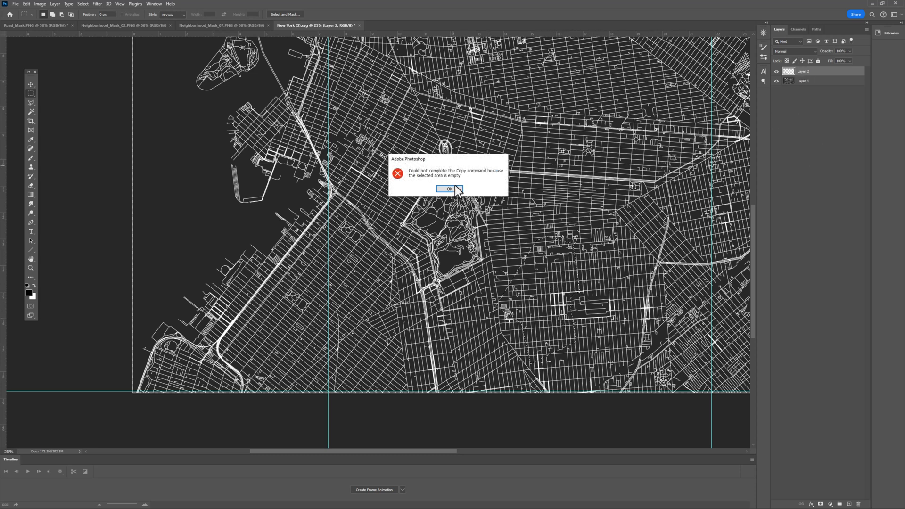
Dismiss the empty-selection copy error and move the copied map layer into position
{"action": "left_click", "coordinate": [448, 189]}
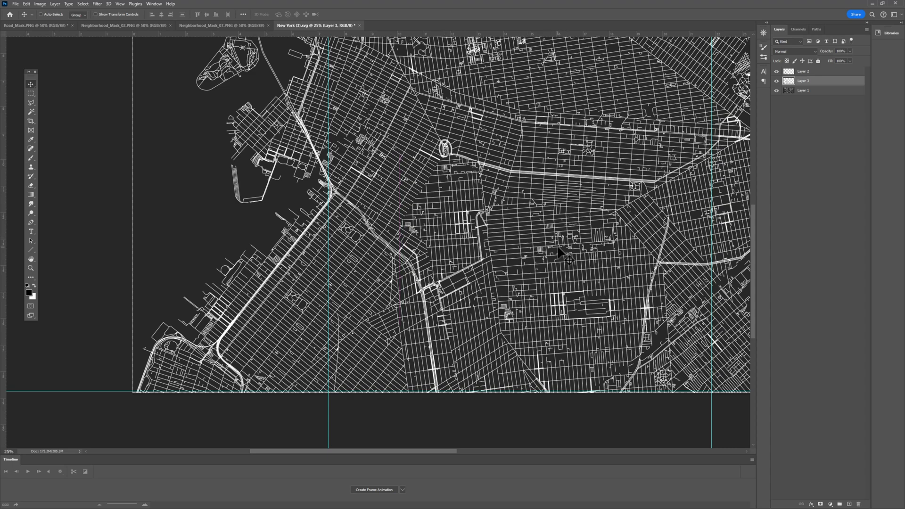
{"action": "left_click_drag", "start_coordinate": [560, 253], "coordinate": [554, 308]}
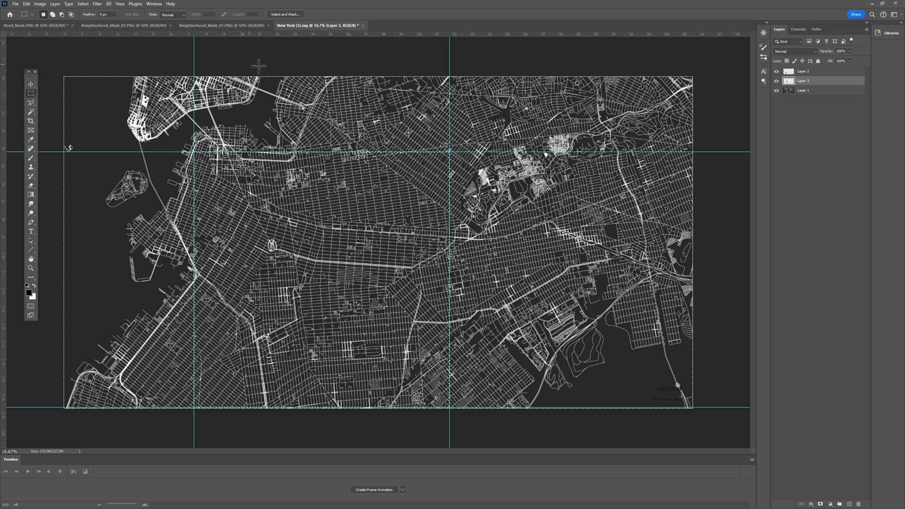
Create a new document from the clipboard holding the square map section
{"action": "left_click", "coordinate": [15, 4]}
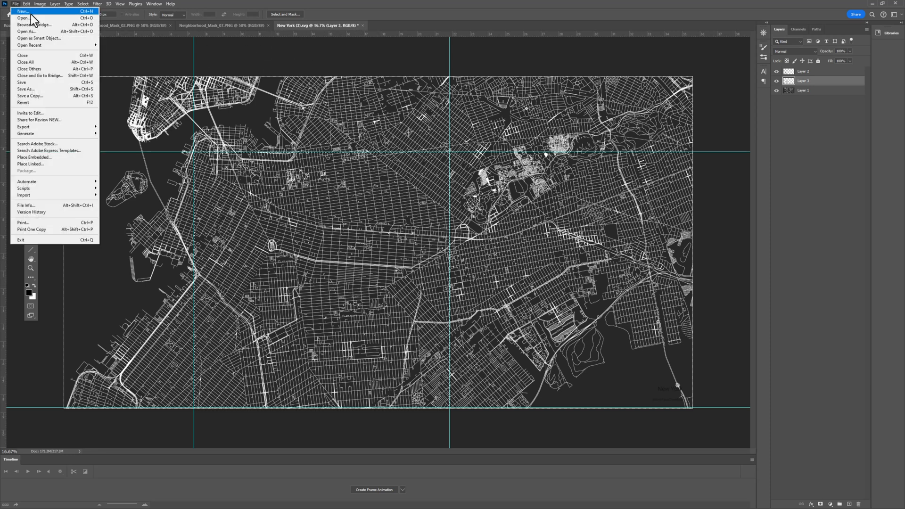
{"action": "left_click", "coordinate": [23, 11]}
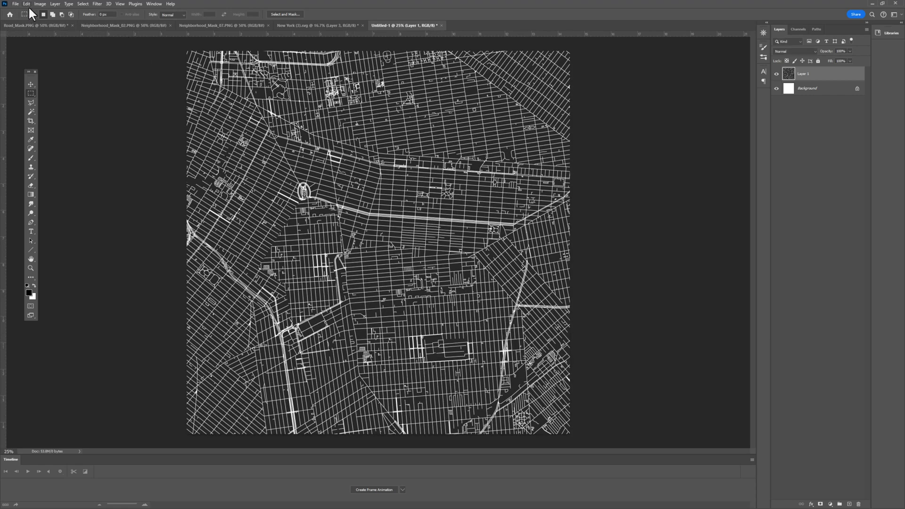
Resize the square map document to 2017 pixels wide via Image Size
{"action": "left_click", "coordinate": [40, 4]}
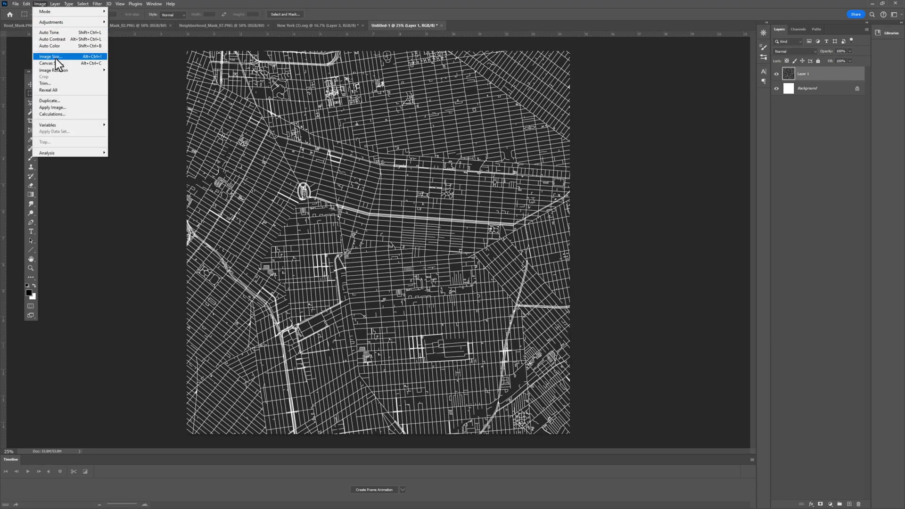
{"action": "left_click", "coordinate": [51, 55]}
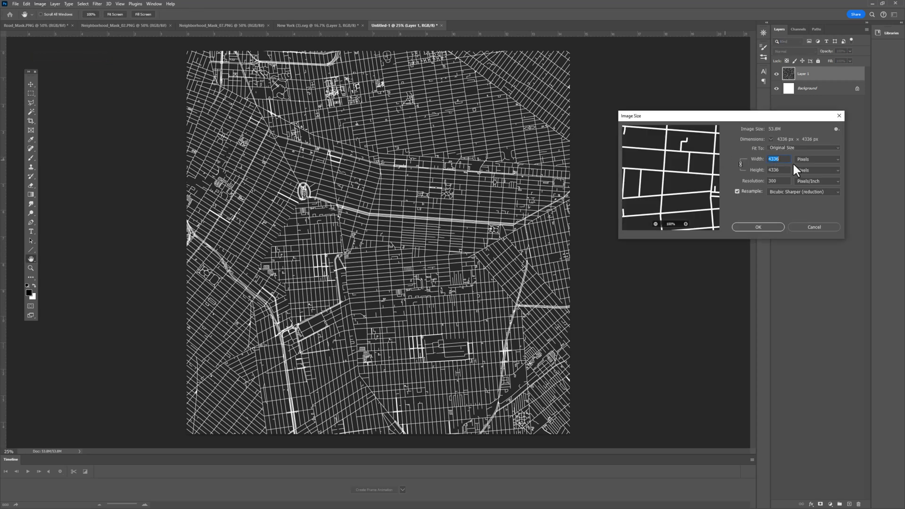
{"action": "type", "text": "2017"}
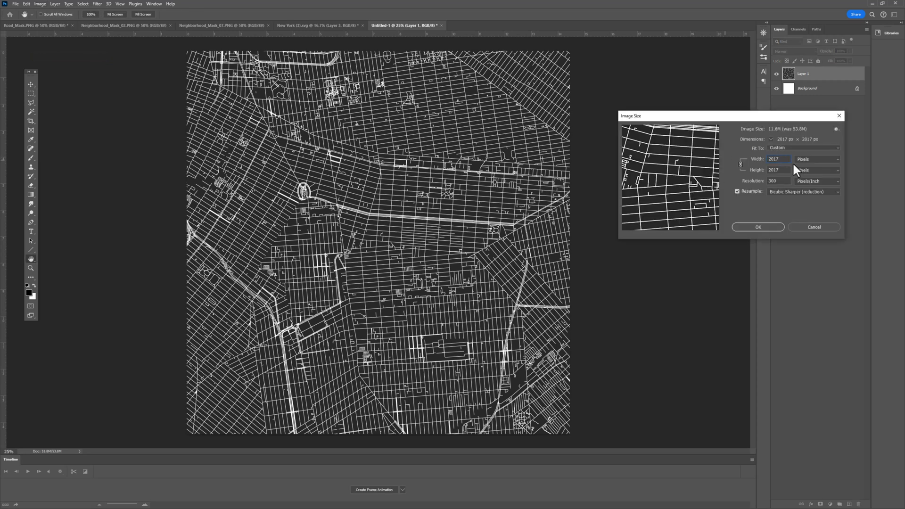
{"action": "left_click", "coordinate": [757, 227]}
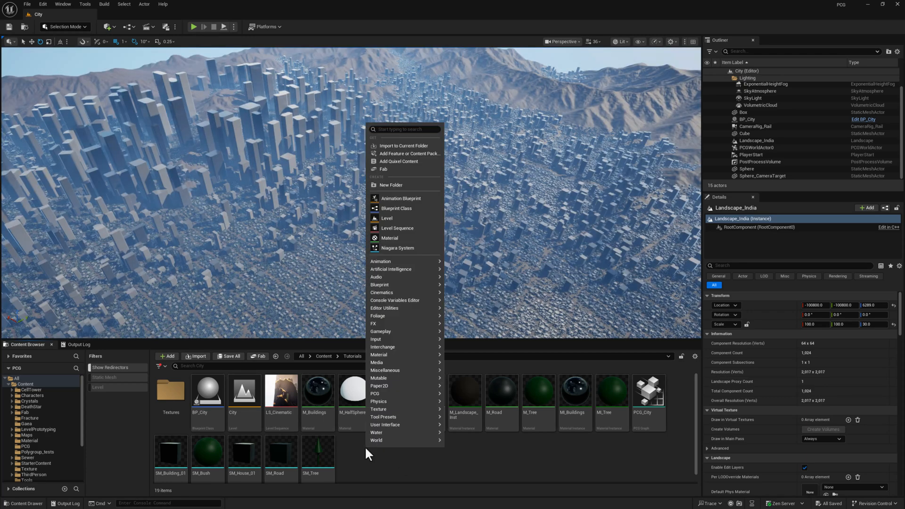
Create a new level from the Basic template
{"action": "left_click", "coordinate": [391, 184]}
{"action": "type", "text": "Demo"}
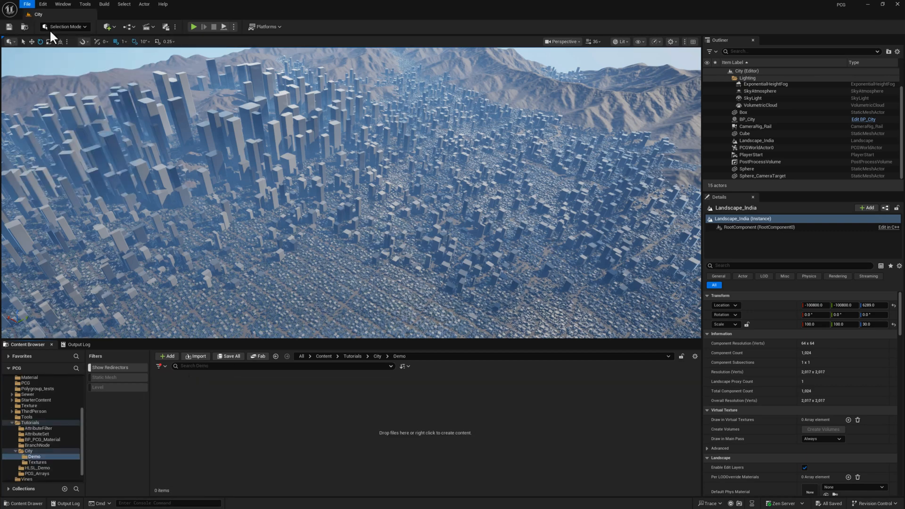
{"action": "left_click", "coordinate": [27, 4]}
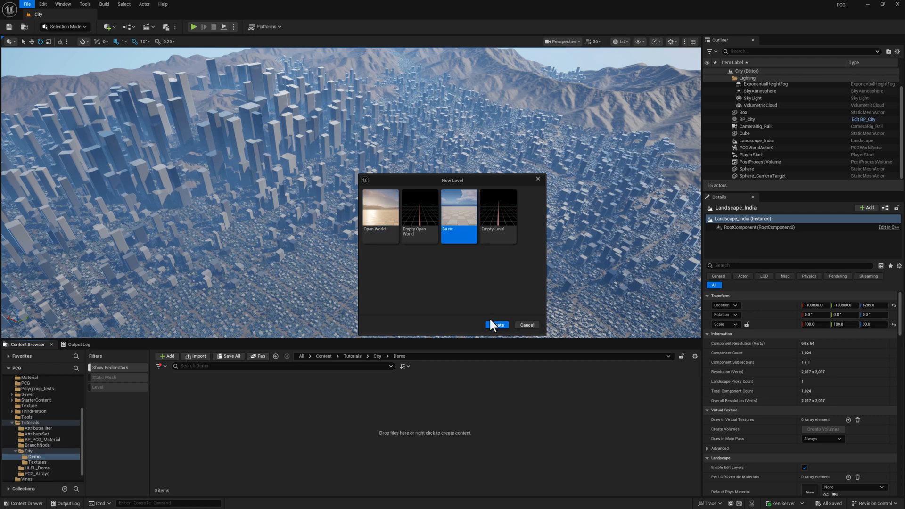
{"action": "left_click", "coordinate": [495, 324]}
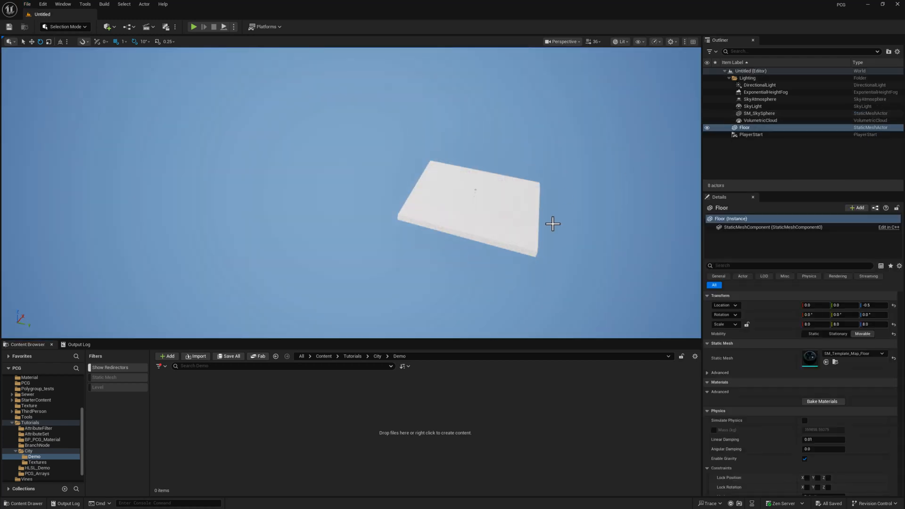
Delete the floor plane and switch to Landscape Mode
{"action": "left_click", "coordinate": [468, 207]}
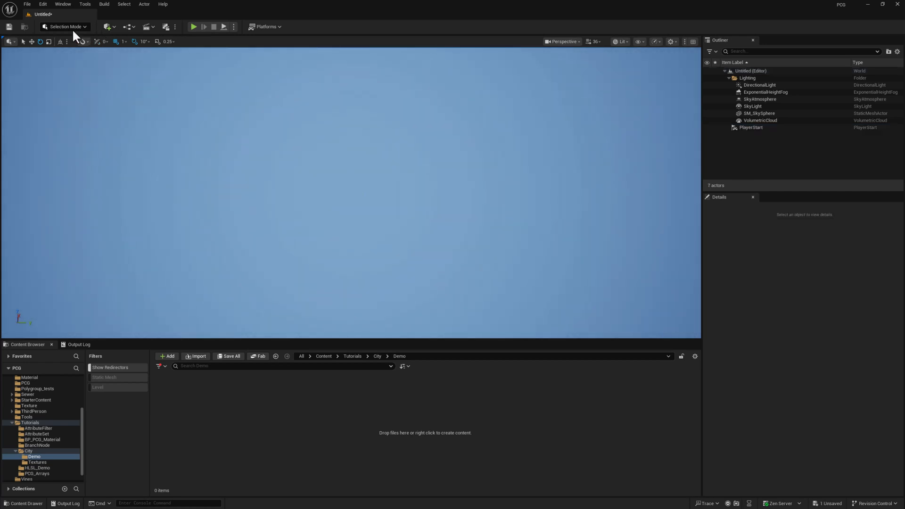
{"action": "mouse_move", "coordinate": [71, 52]}
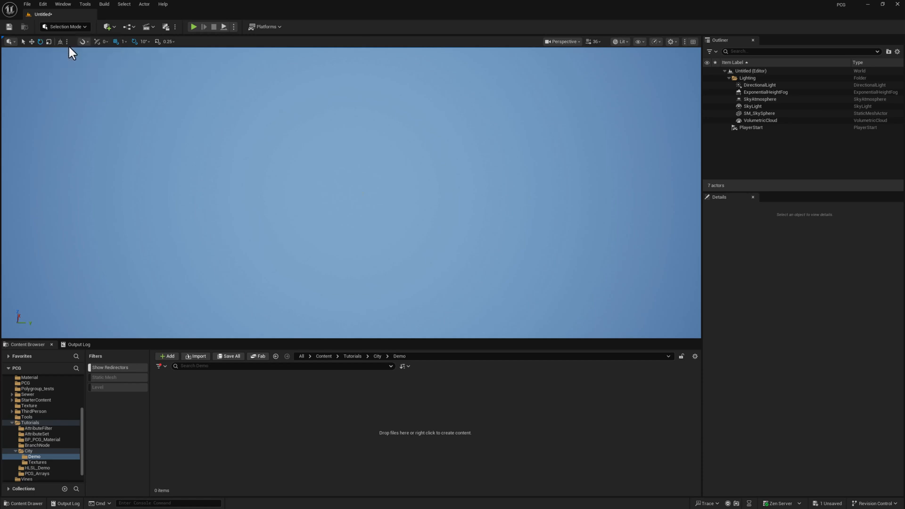
{"action": "left_click", "coordinate": [64, 26]}
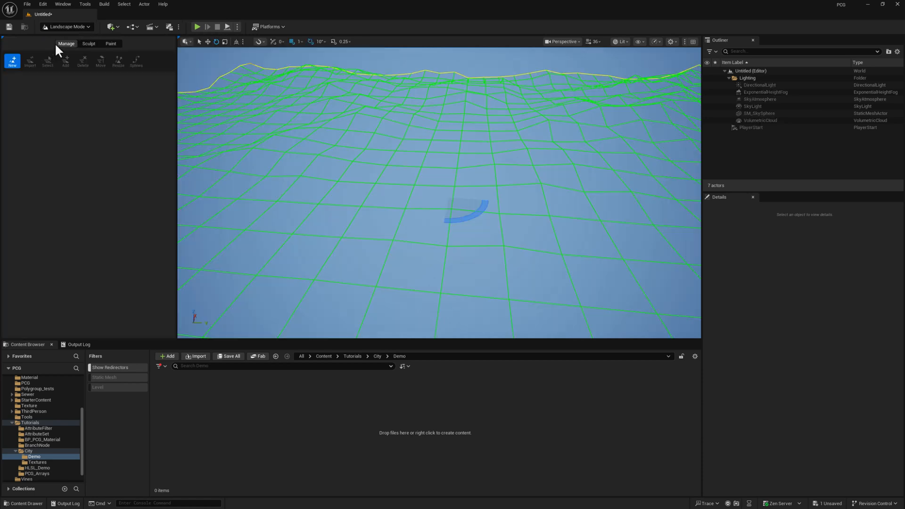
Start a landscape import from the 2017 × 2017 heightmap PNG with scale 100, 100, 30
{"action": "left_click", "coordinate": [11, 61]}
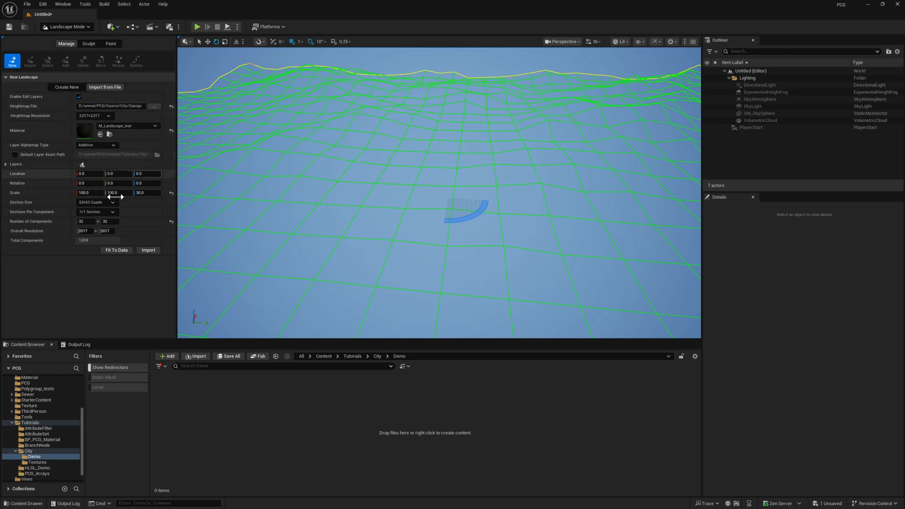
{"action": "left_click", "coordinate": [145, 192]}
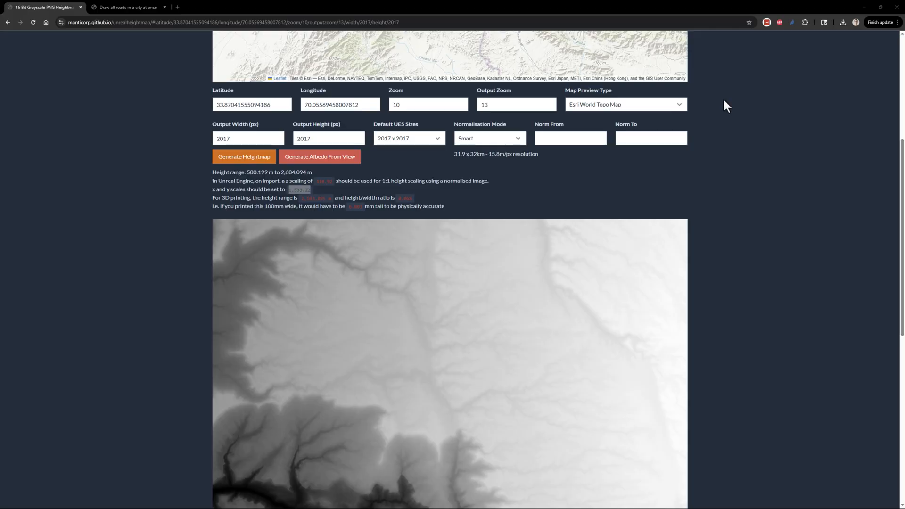
{"action": "mouse_move", "coordinate": [300, 190]}
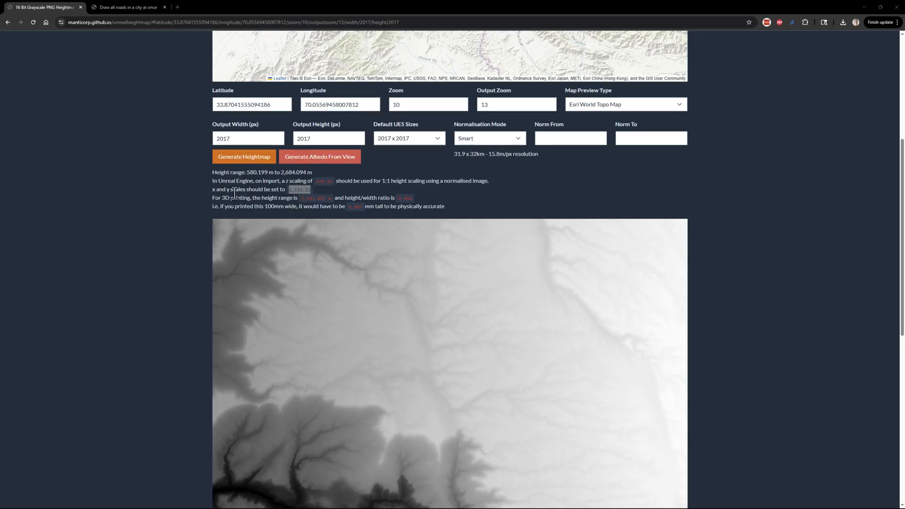
Select the note giving z scaling of about 410.93 for 1:1 height
{"action": "double_click", "coordinate": [298, 189]}
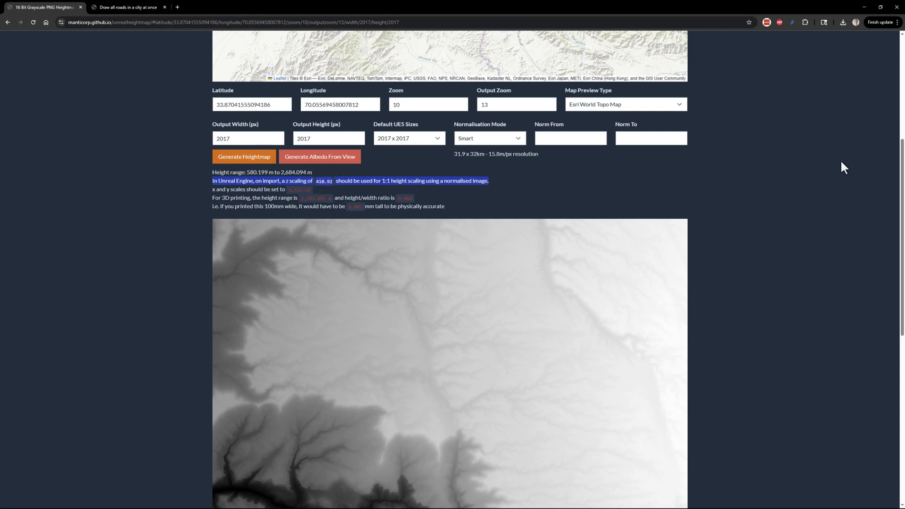
{"action": "mouse_move", "coordinate": [882, 43]}
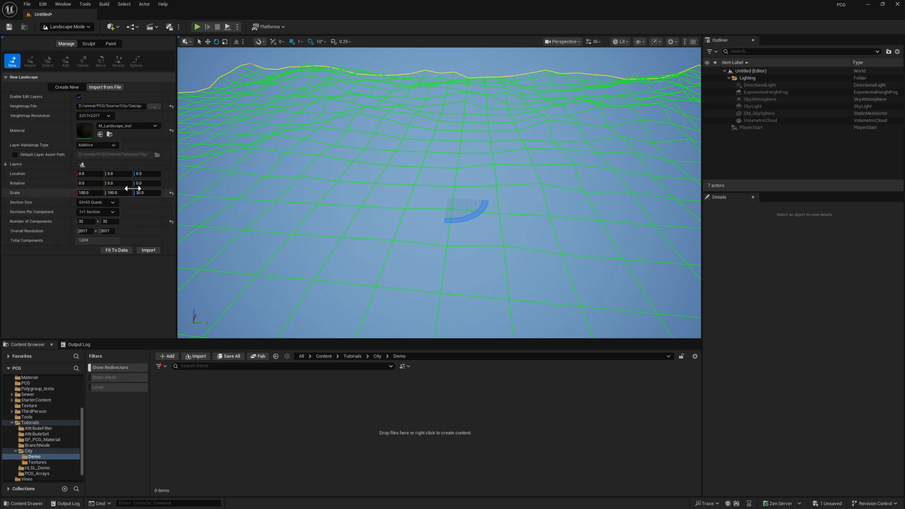
Import the heightmap as a mountainous landscape and return to Selection Mode
{"action": "left_click", "coordinate": [148, 249]}
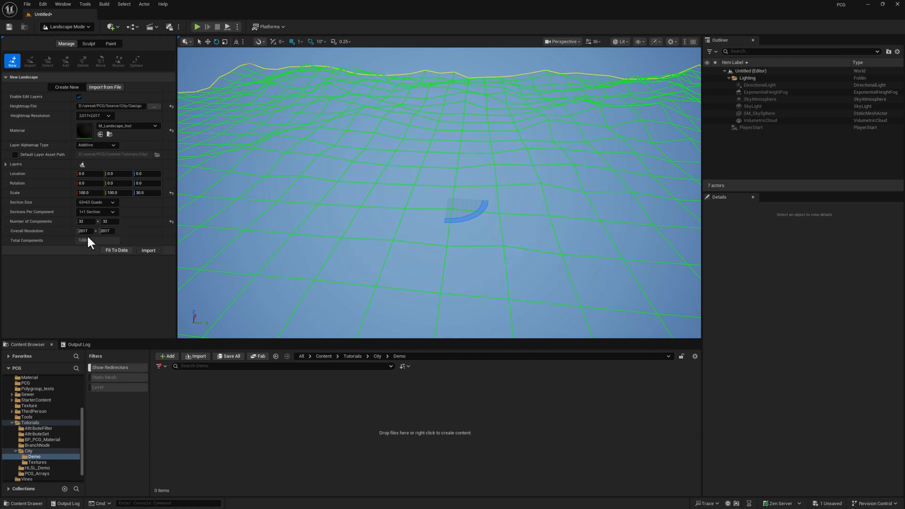
{"action": "mouse_move", "coordinate": [544, 163]}
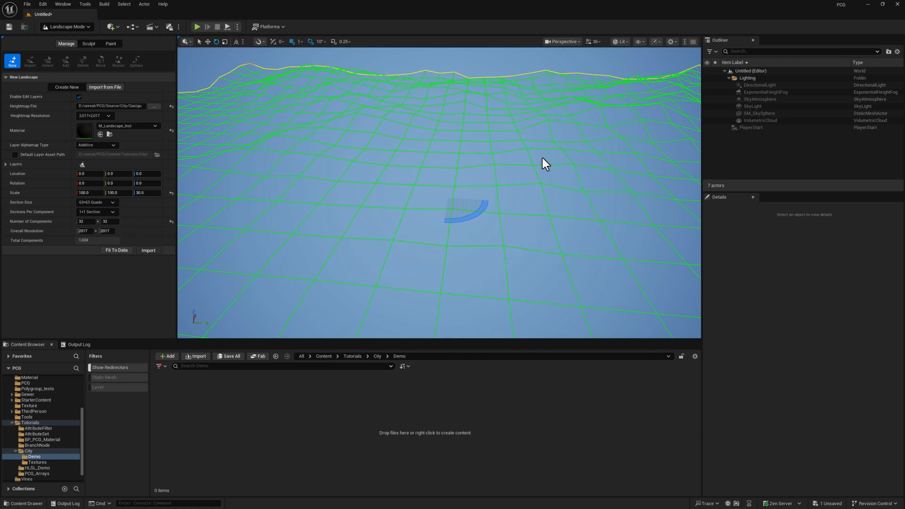
{"action": "left_click", "coordinate": [148, 250]}
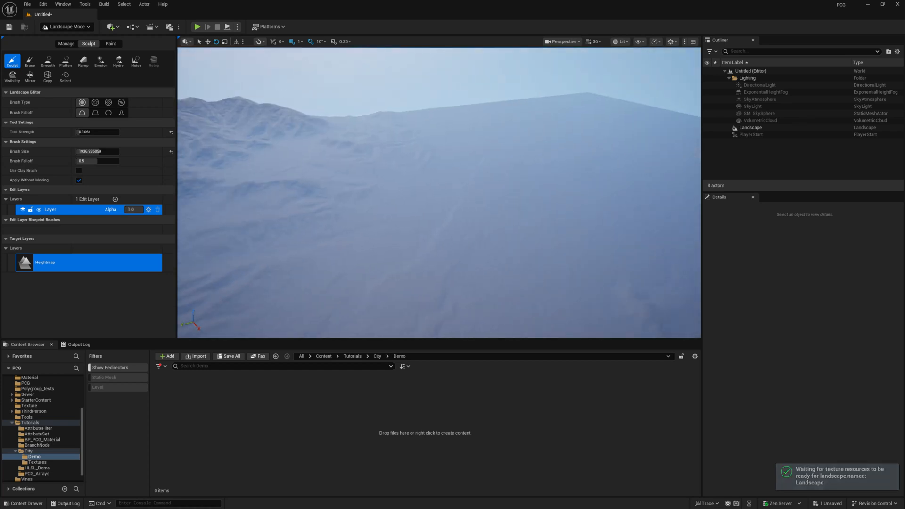
{"action": "left_click", "coordinate": [65, 27]}
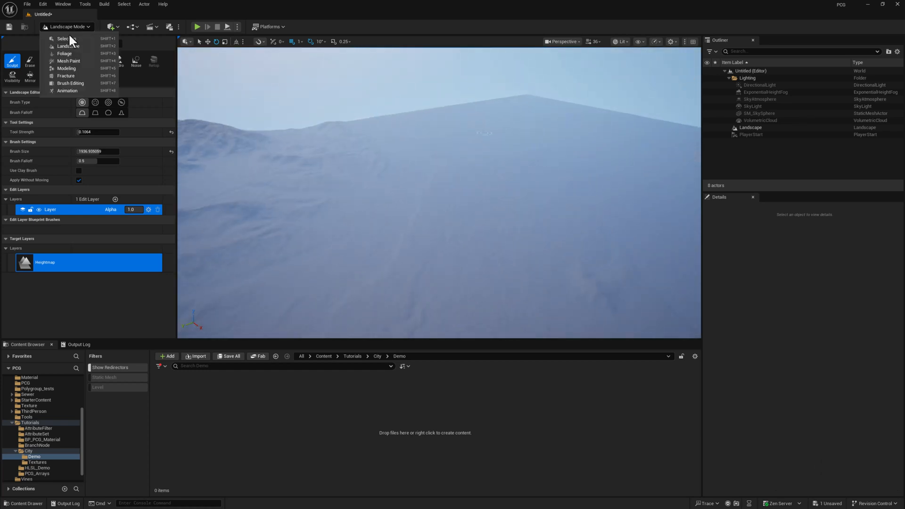
{"action": "left_click", "coordinate": [63, 39]}
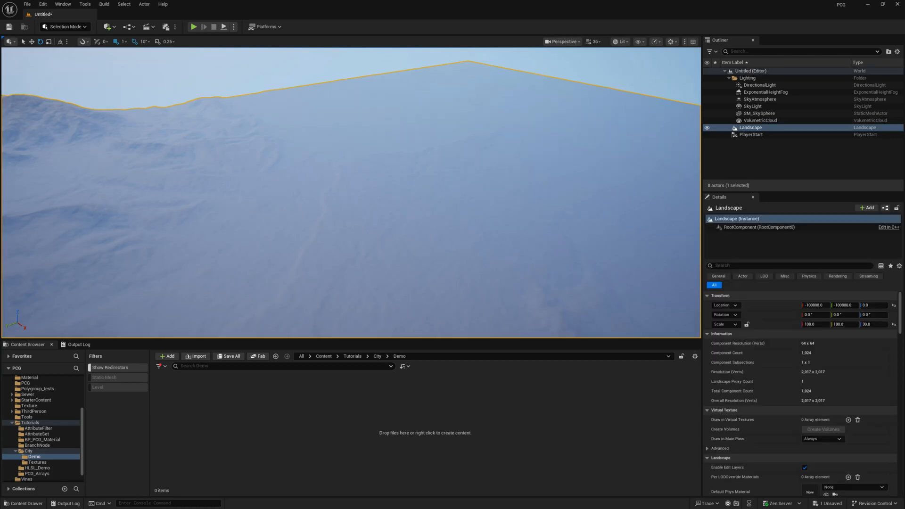
{"action": "left_click", "coordinate": [837, 277]}
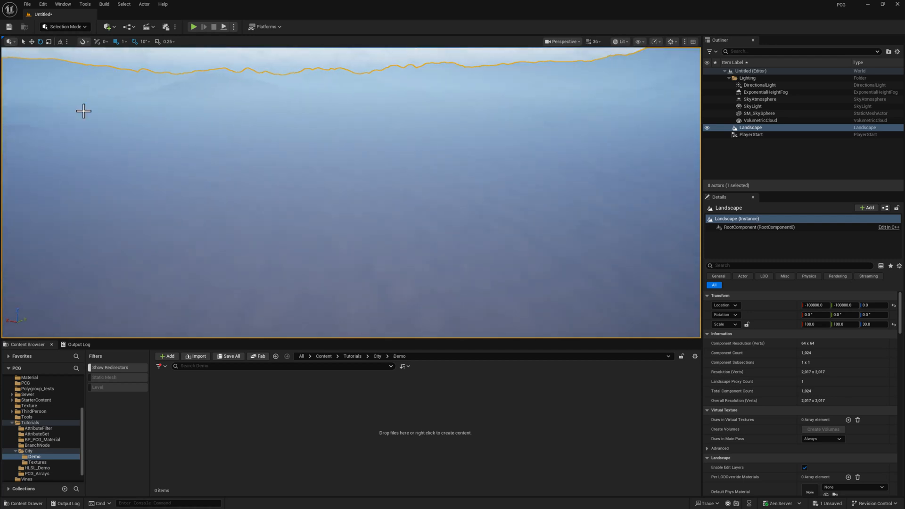
Add a Sphere shape at the origin and scale it to 100.0 on X, Y and Z
{"action": "left_click", "coordinate": [107, 27]}
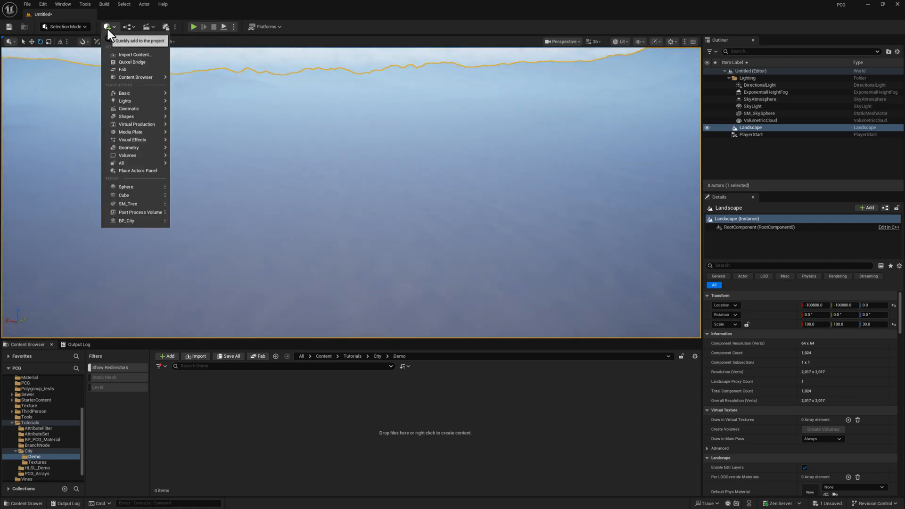
{"action": "mouse_move", "coordinate": [126, 116]}
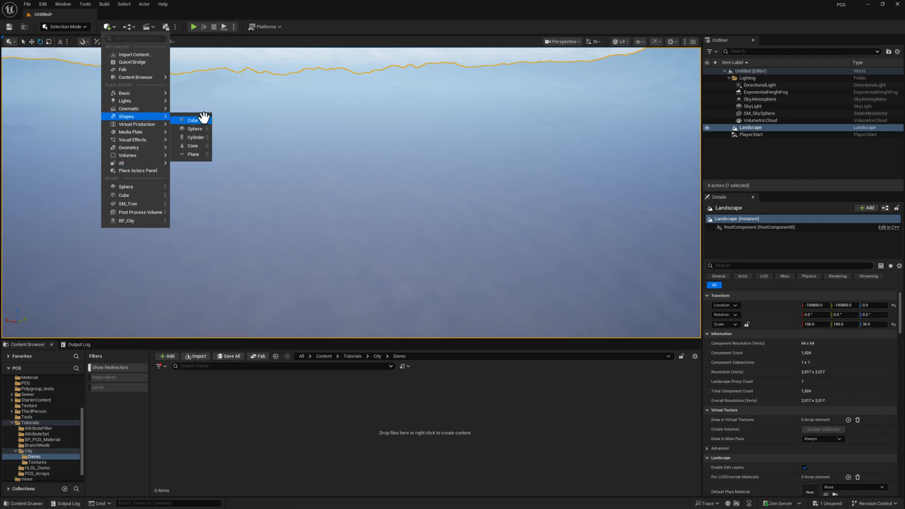
{"action": "left_click", "coordinate": [195, 128]}
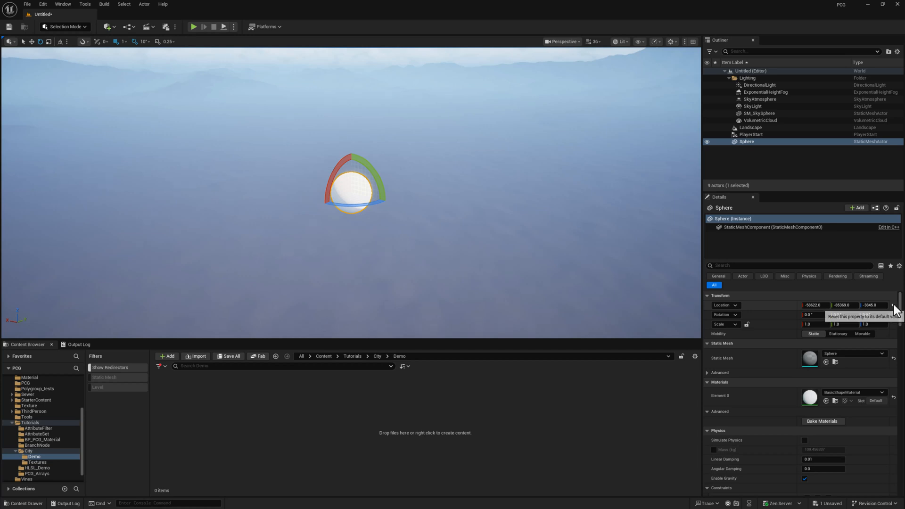
{"action": "left_click", "coordinate": [895, 304]}
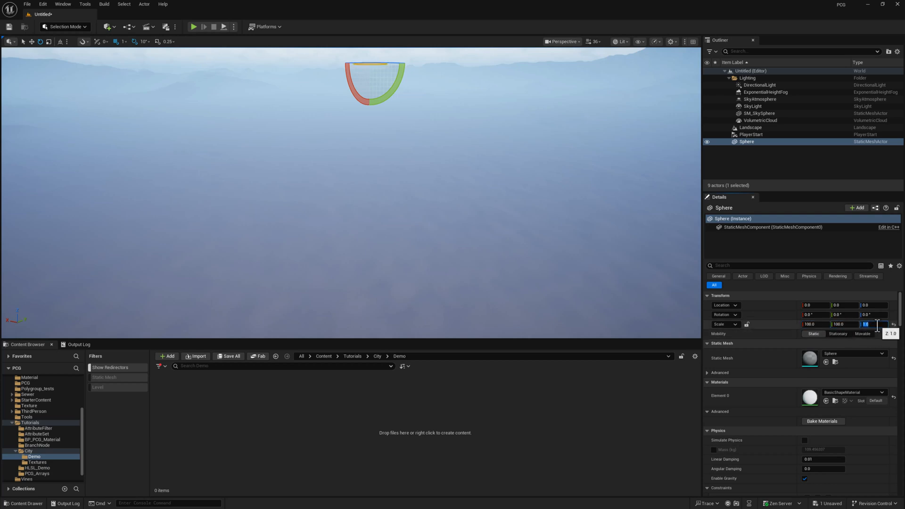
{"action": "type", "text": "100.0"}
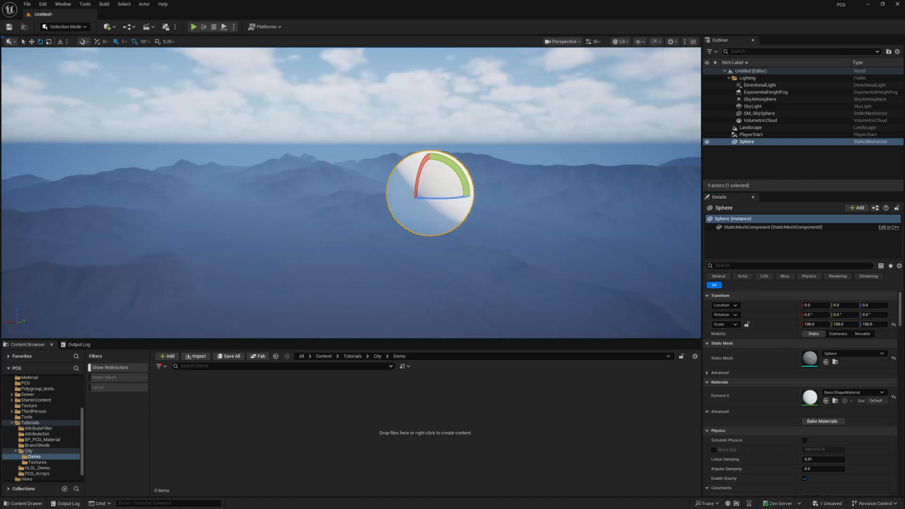
Select the Landscape and raise its Location Z to about 9,768 to meet the sphere
{"action": "left_click", "coordinate": [750, 127]}
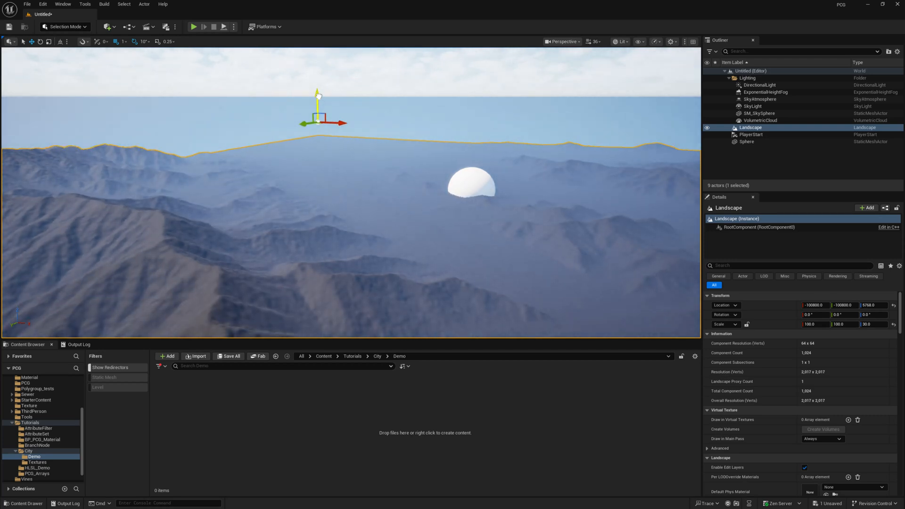
{"action": "mouse_move", "coordinate": [482, 196]}
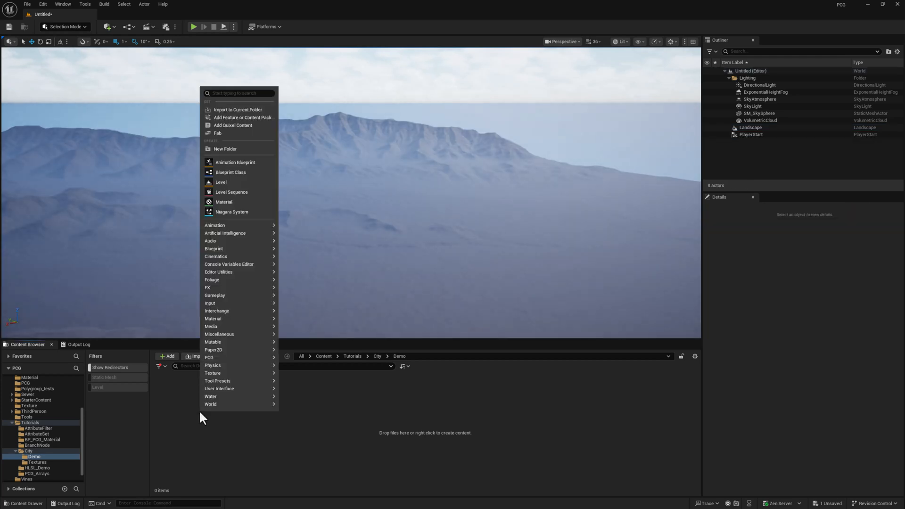
{"action": "mouse_move", "coordinate": [230, 171]}
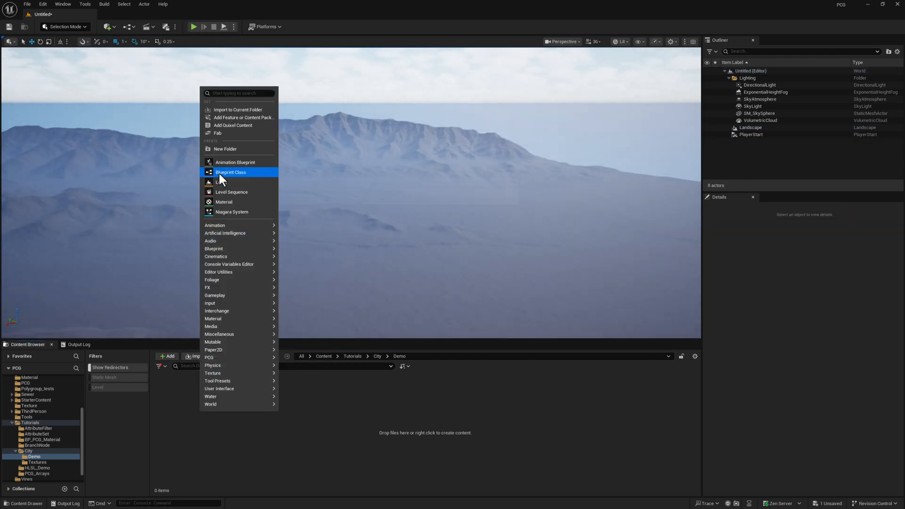
Create an empty-template PCG Graph named PCG_City in the Demo folder
{"action": "left_click", "coordinate": [230, 172]}
{"action": "type", "text": "BP_PCG_City"}
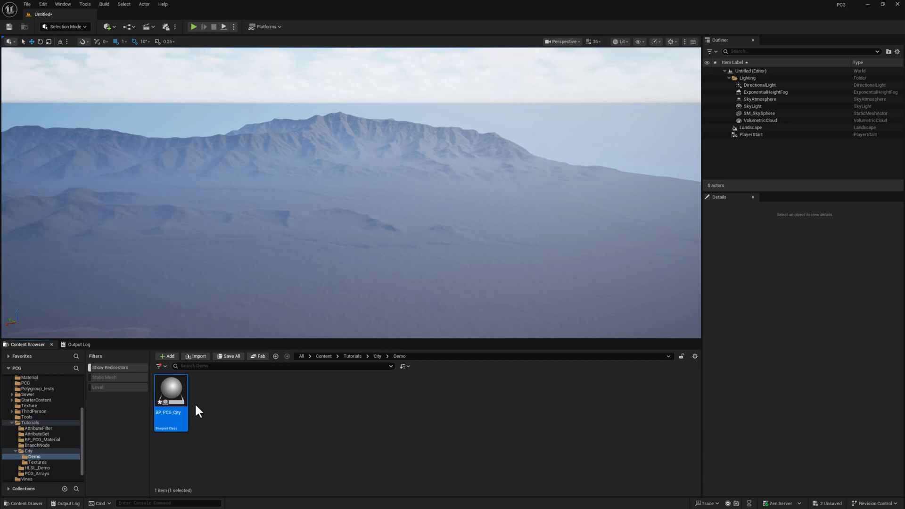
{"action": "left_click", "coordinate": [166, 357]}
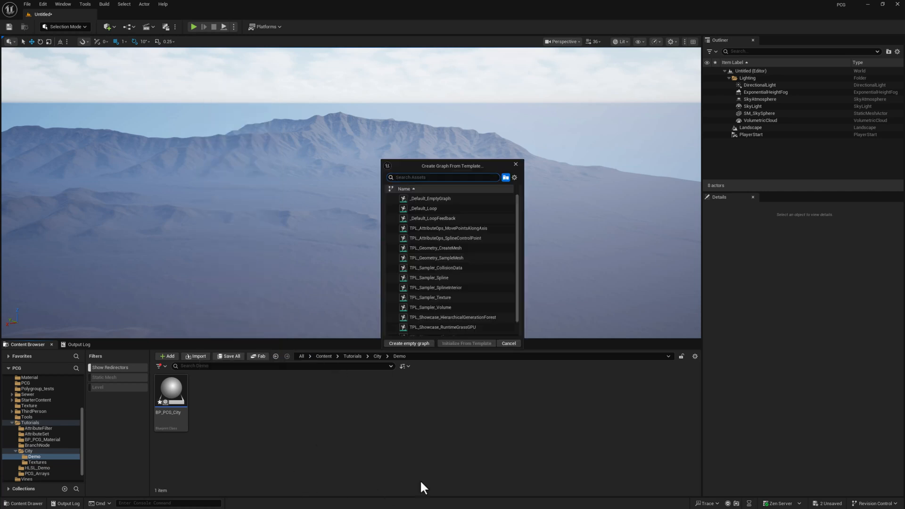
{"action": "left_click", "coordinate": [429, 198]}
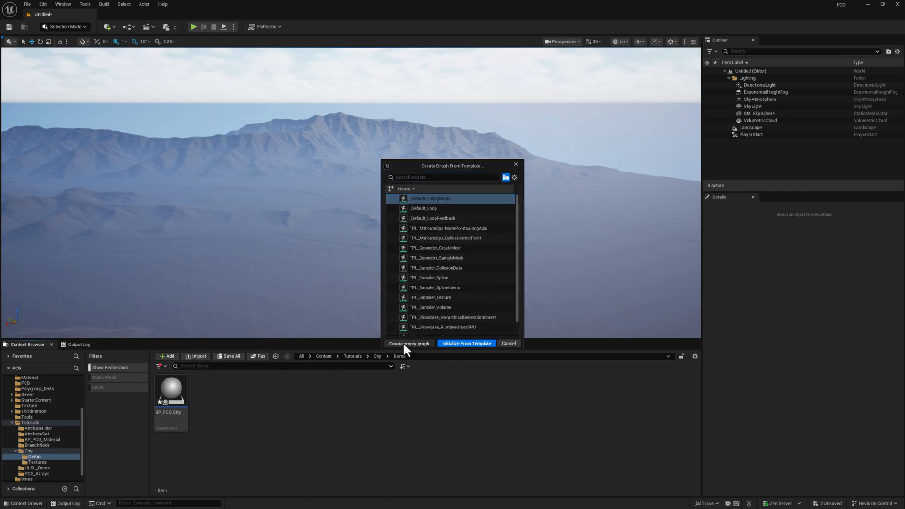
{"action": "left_click", "coordinate": [408, 343]}
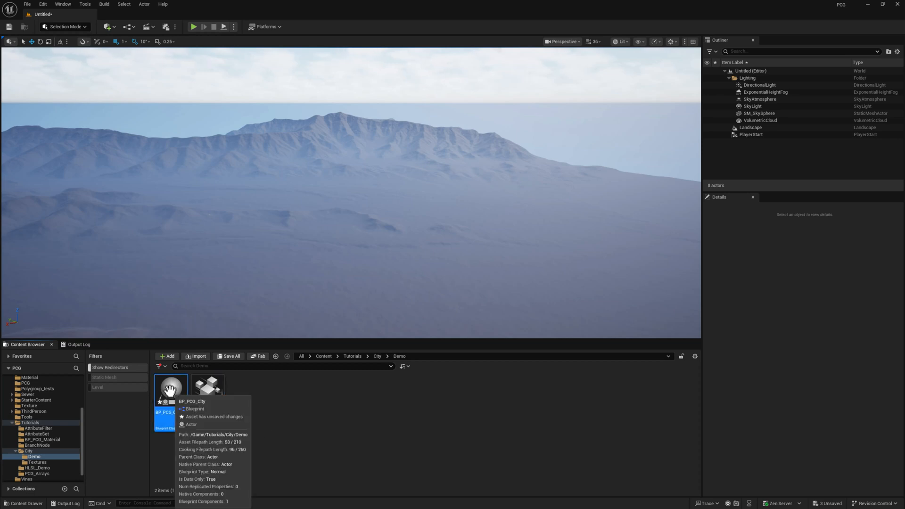
{"action": "mouse_move", "coordinate": [825, 94]}
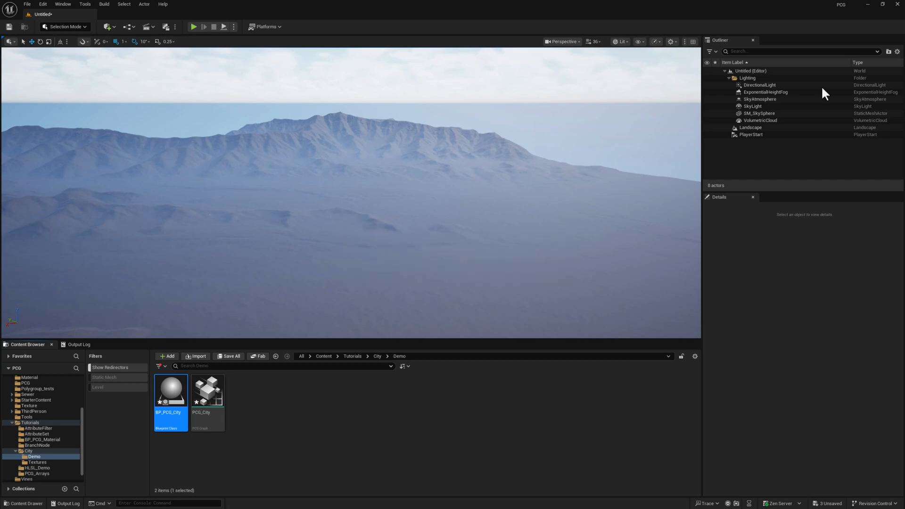
Add a PCG Component using the PCG_City graph to BP_PCG_City and compile it
{"action": "double_click", "coordinate": [170, 392]}
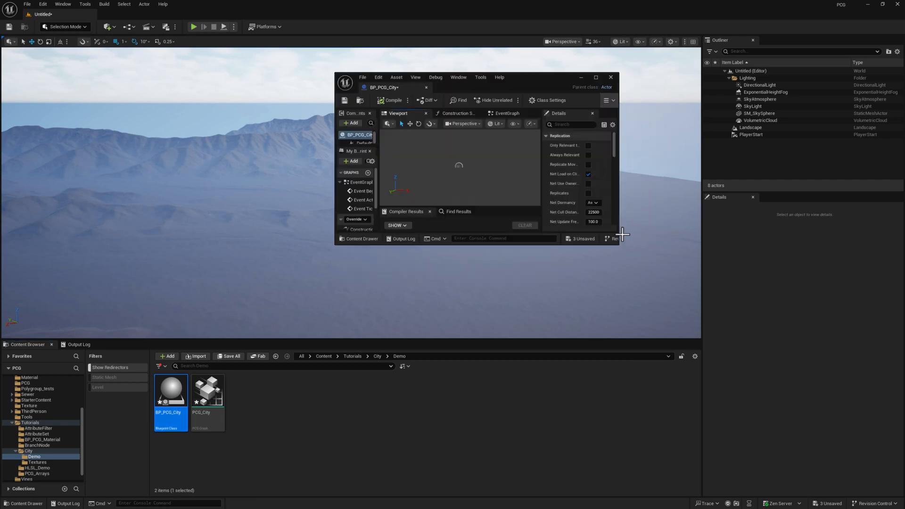
{"action": "left_click_drag", "start_coordinate": [622, 234], "coordinate": [822, 444]}
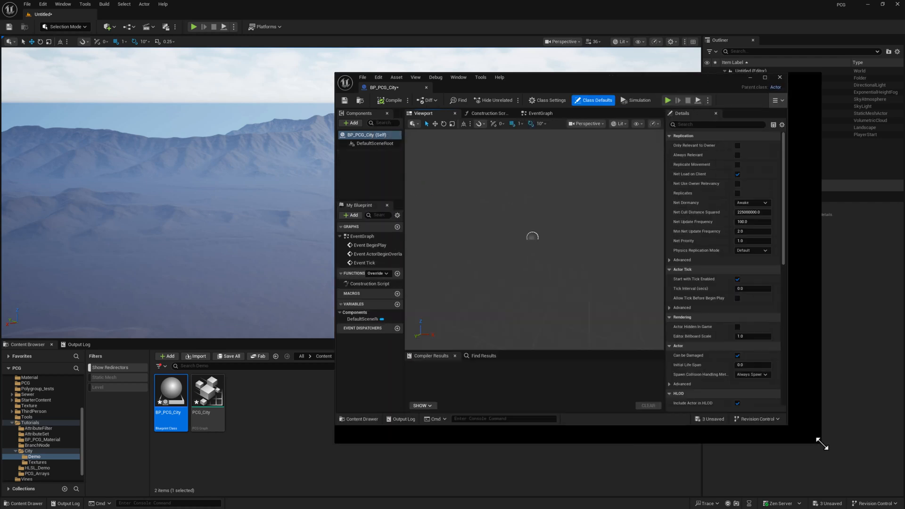
{"action": "left_click", "coordinate": [349, 122]}
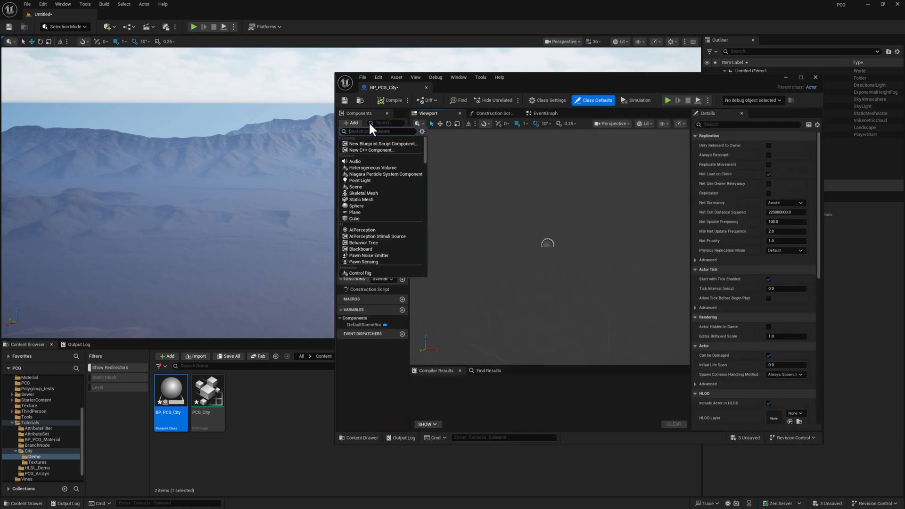
{"action": "type", "text": "pcg"}
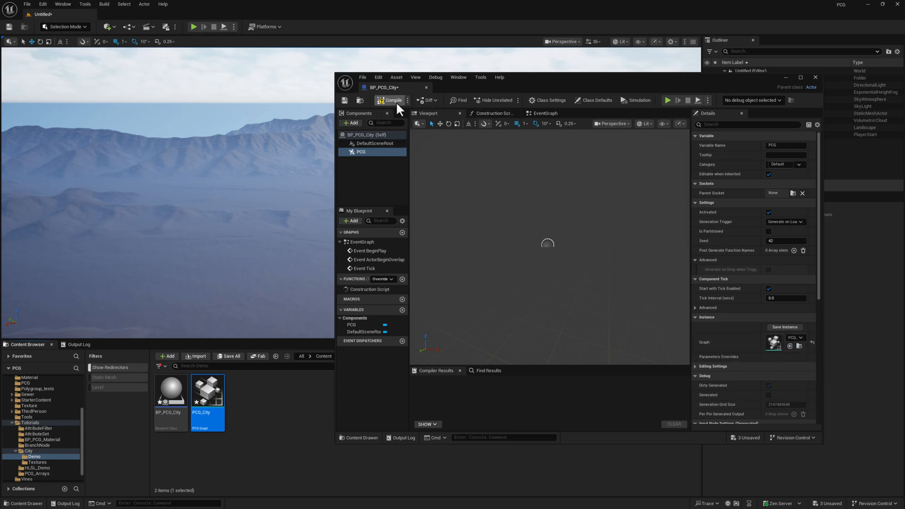
{"action": "left_click", "coordinate": [392, 100]}
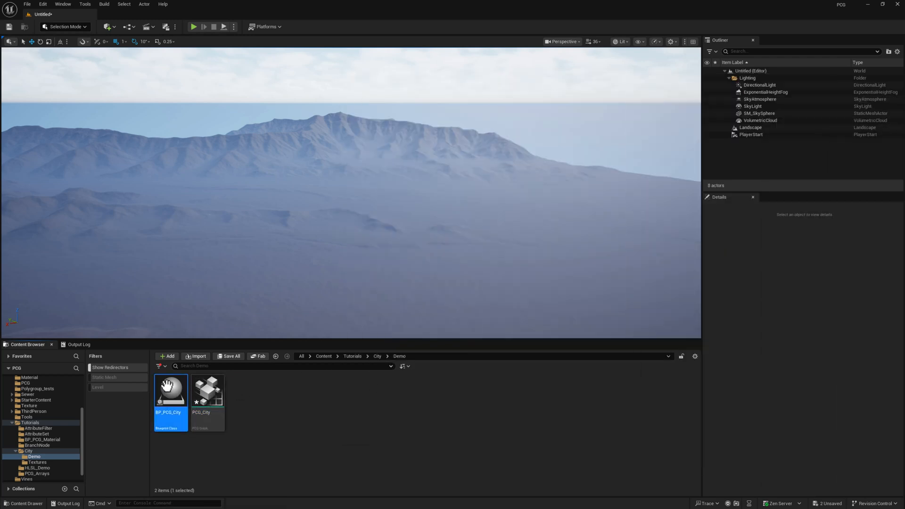
Drop a BP_PCG_City actor into the level at the origin and open PCG_City for editing
{"action": "left_click_drag", "start_coordinate": [170, 391], "coordinate": [359, 277]}
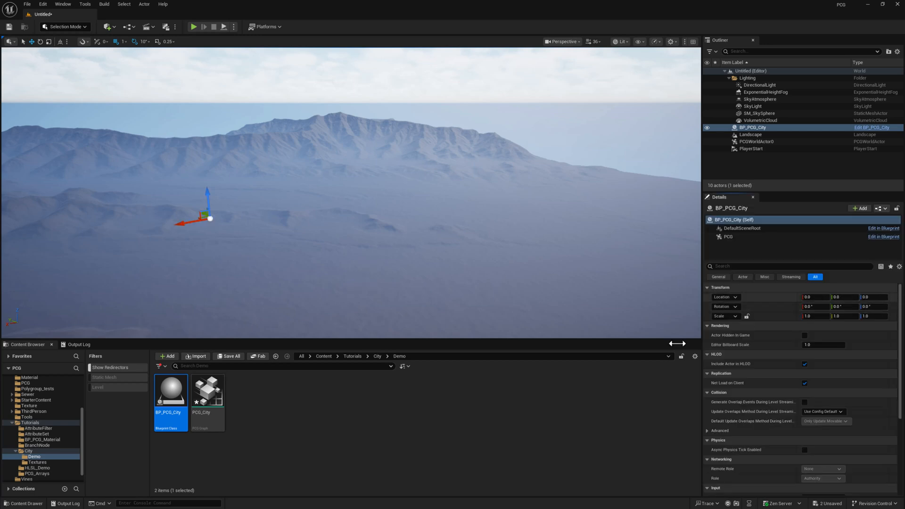
{"action": "left_click", "coordinate": [207, 390]}
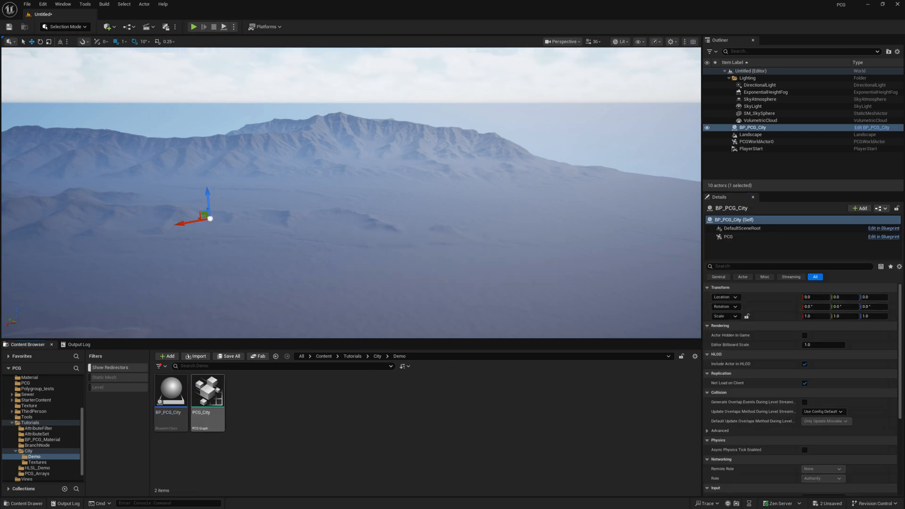
{"action": "double_click", "coordinate": [206, 391]}
{"action": "type", "text": "land"}
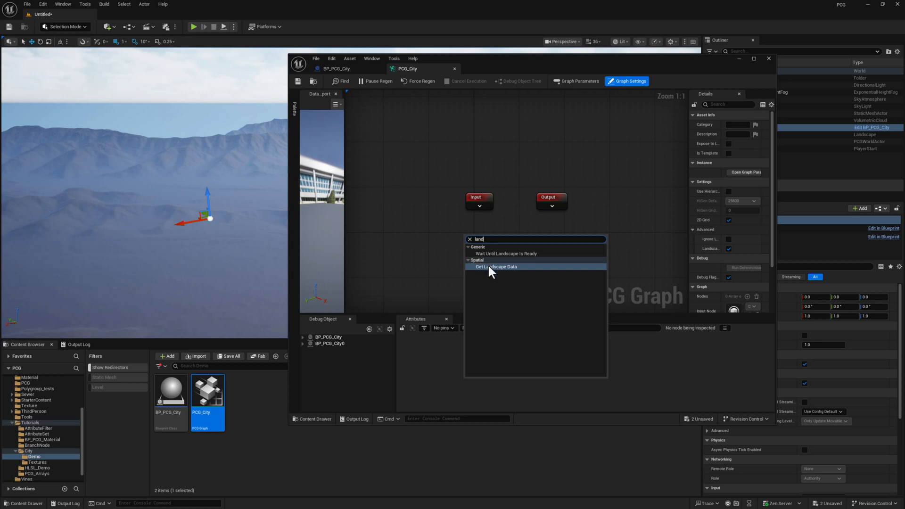
Wire a Get Landscape Data node into a new Surface Sampler node with debug display
{"action": "left_click", "coordinate": [497, 267]}
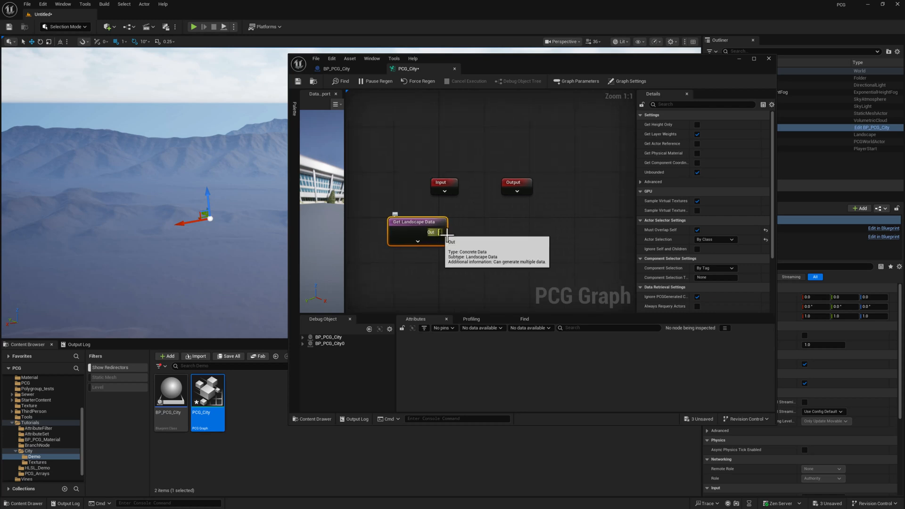
{"action": "type", "text": "su"}
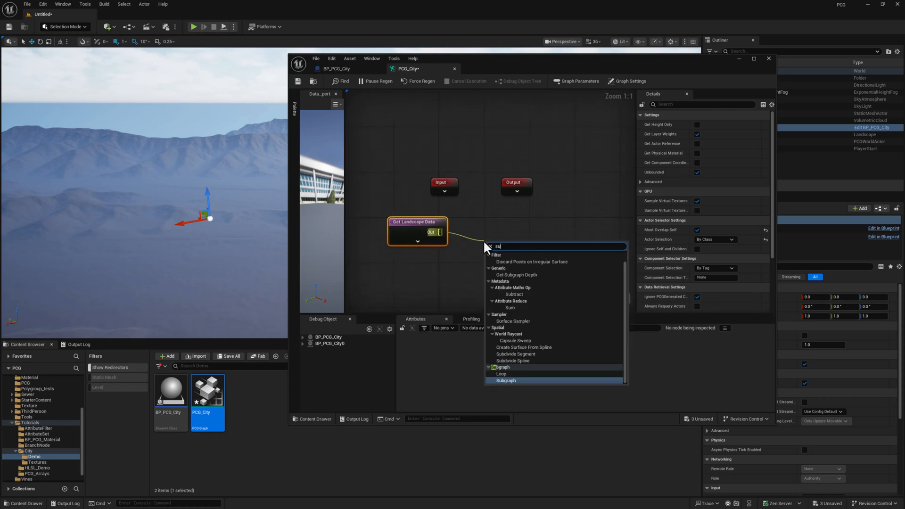
{"action": "left_click", "coordinate": [512, 321]}
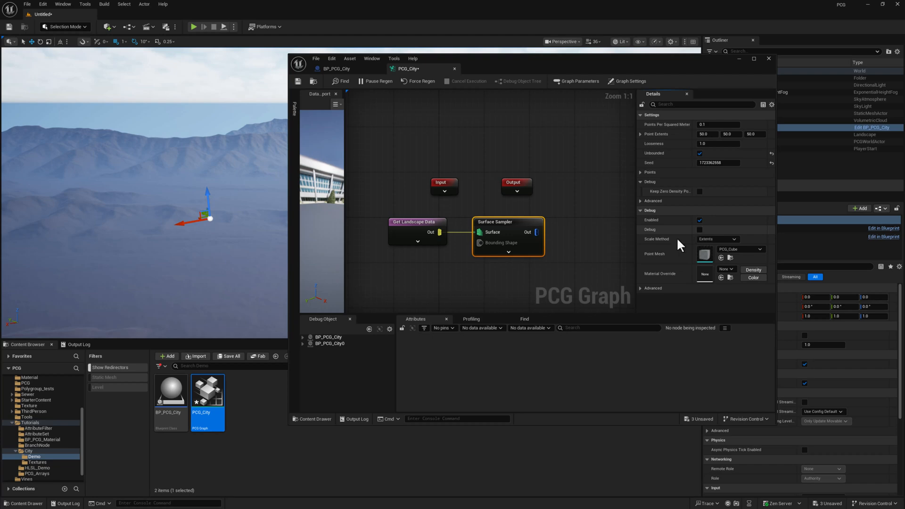
{"action": "mouse_move", "coordinate": [521, 223]}
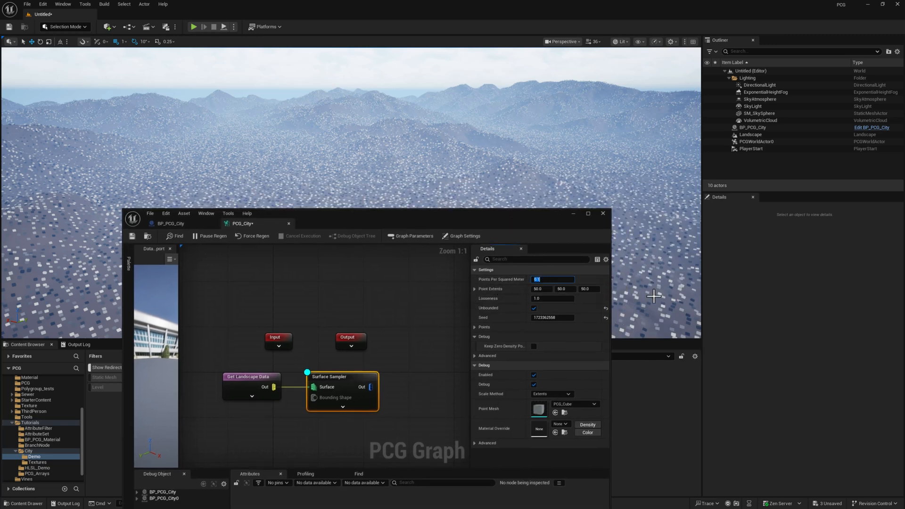
Set the Surface Sampler's Points Per Squared Meter to 1.0 and regenerate
{"action": "type", "text": "1"}
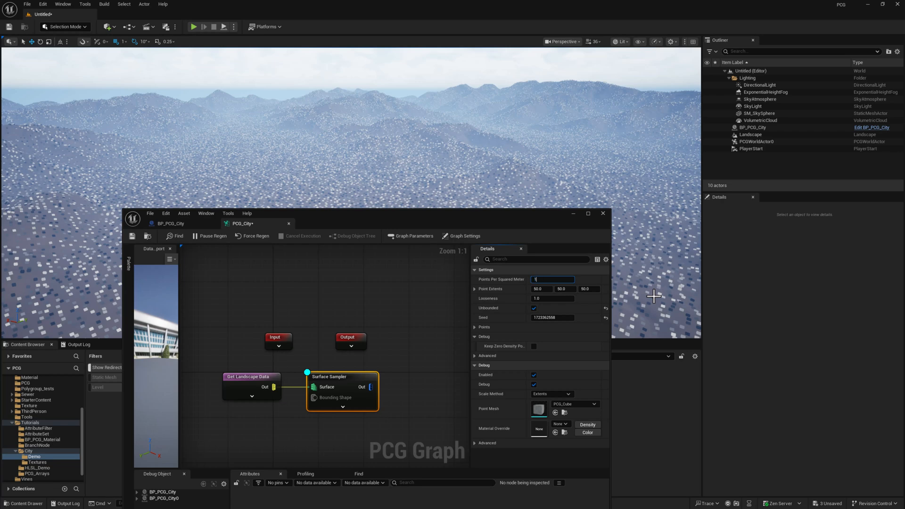
{"action": "type", "text": "1.0"}
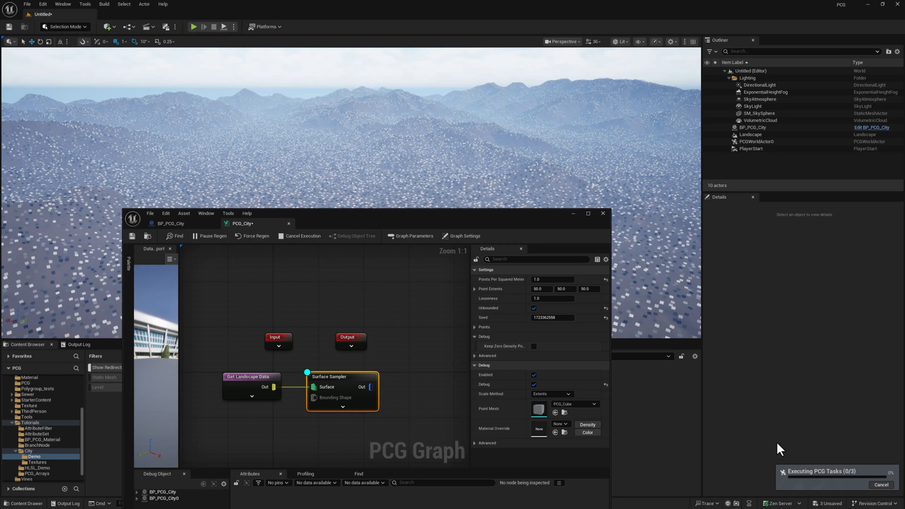
{"action": "mouse_move", "coordinate": [517, 206]}
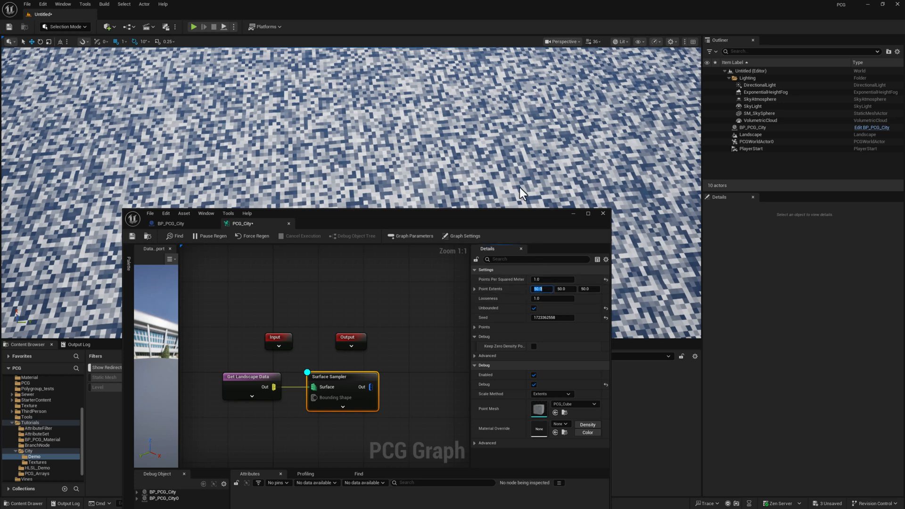
{"action": "mouse_move", "coordinate": [495, 303]}
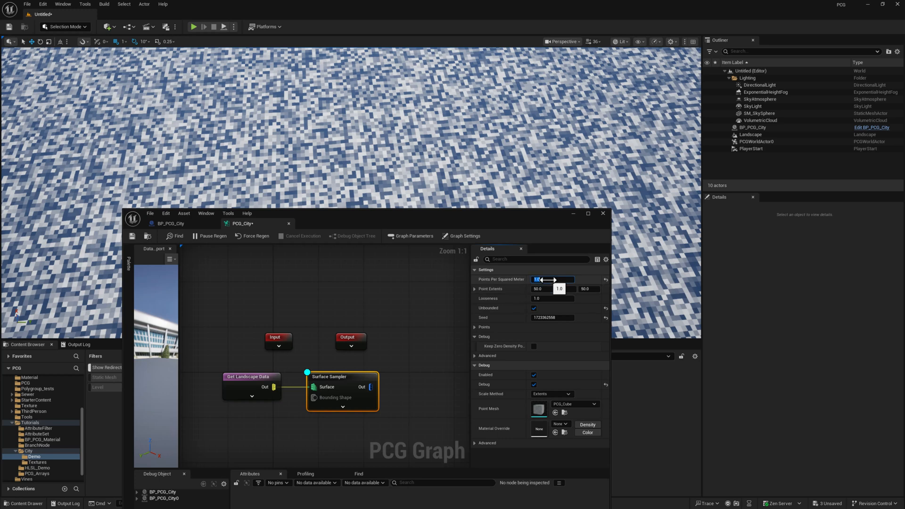
{"action": "type", "text": "1"}
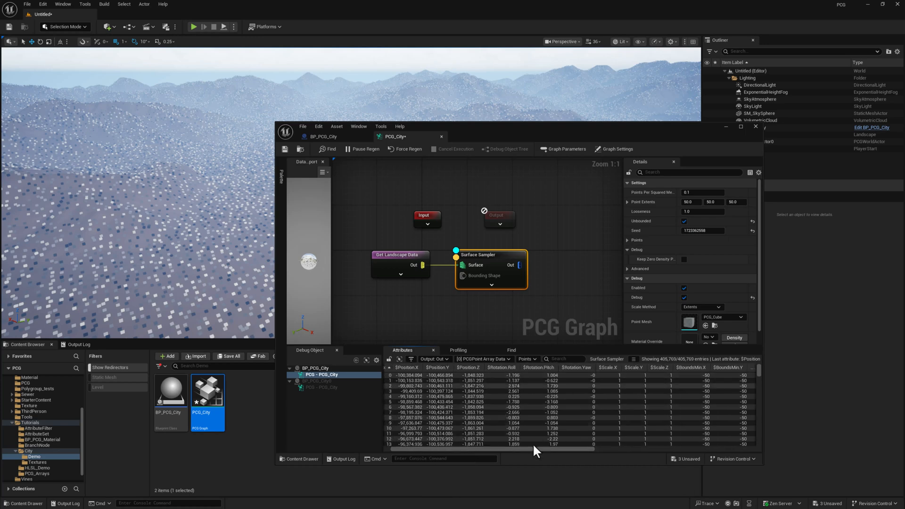
{"action": "mouse_move", "coordinate": [483, 486]}
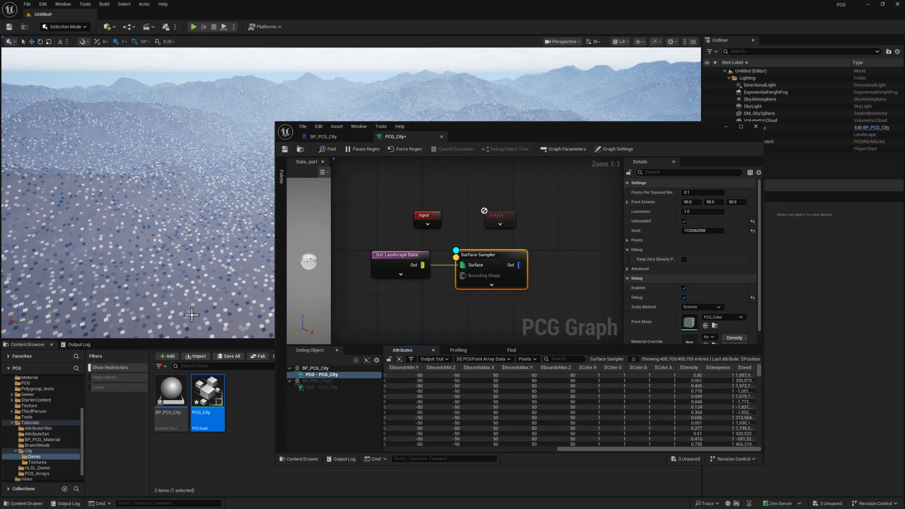
{"action": "mouse_move", "coordinate": [137, 262]}
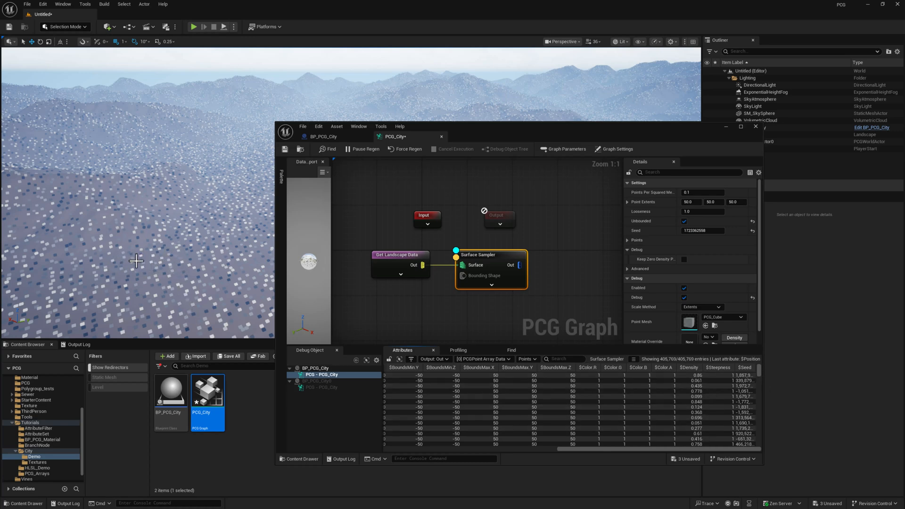
{"action": "mouse_move", "coordinate": [701, 374]}
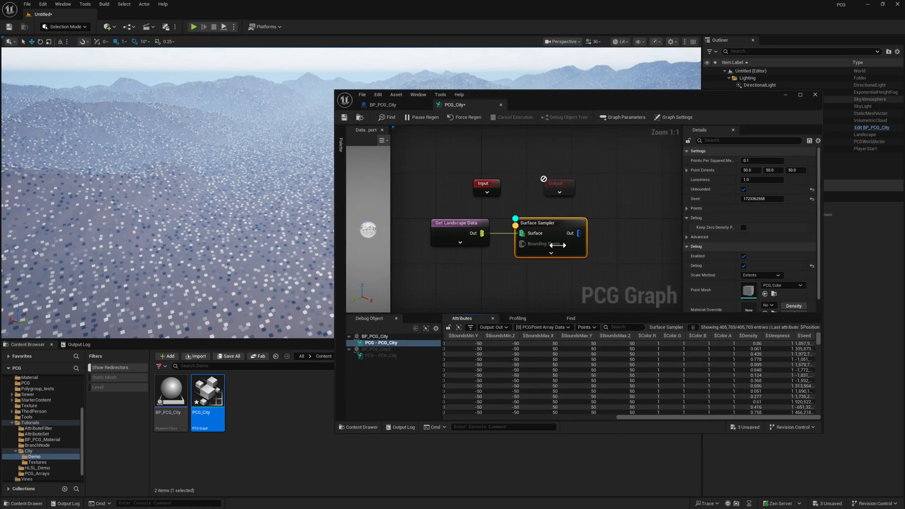
{"action": "mouse_move", "coordinate": [99, 287]}
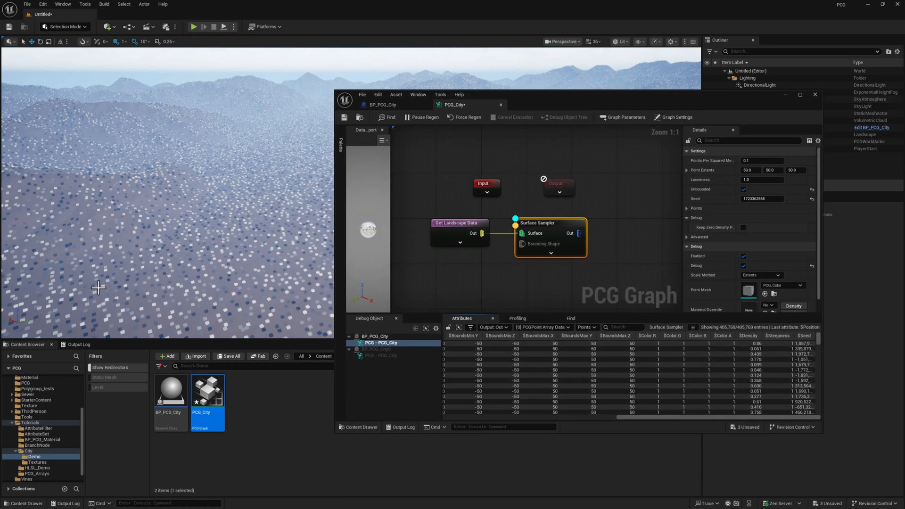